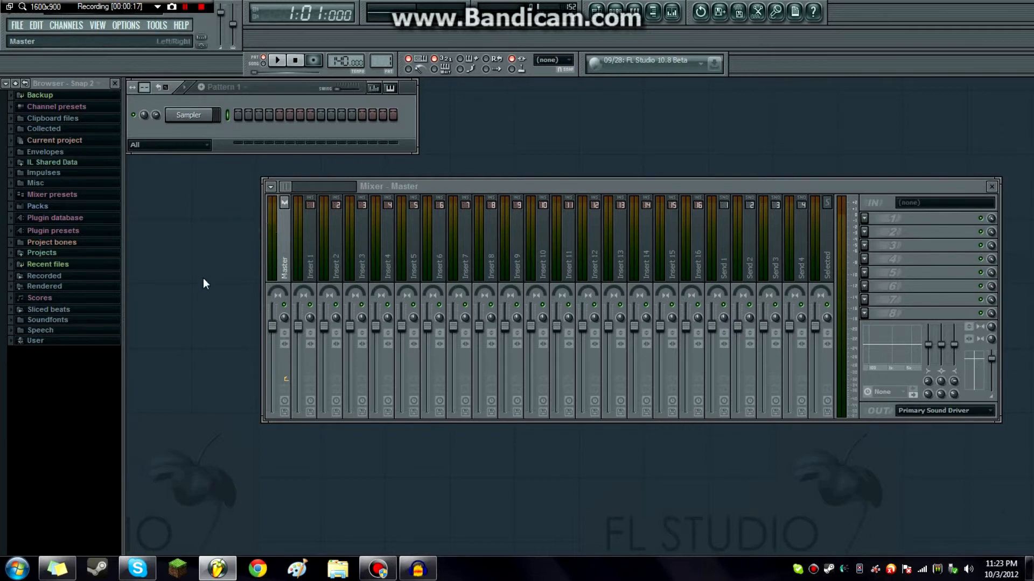
pyautogui.moveTo(222, 263)
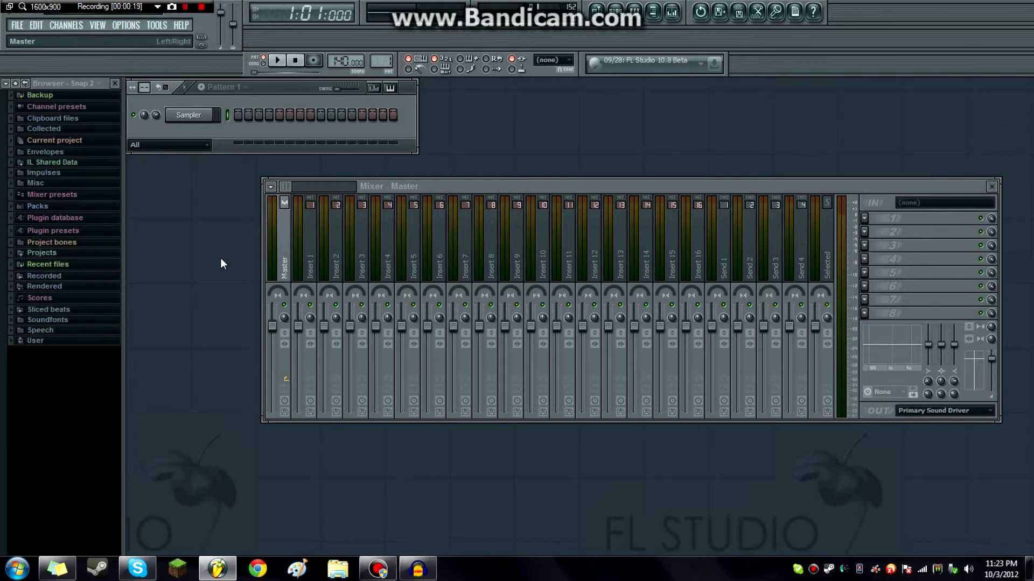
pyautogui.moveTo(217, 304)
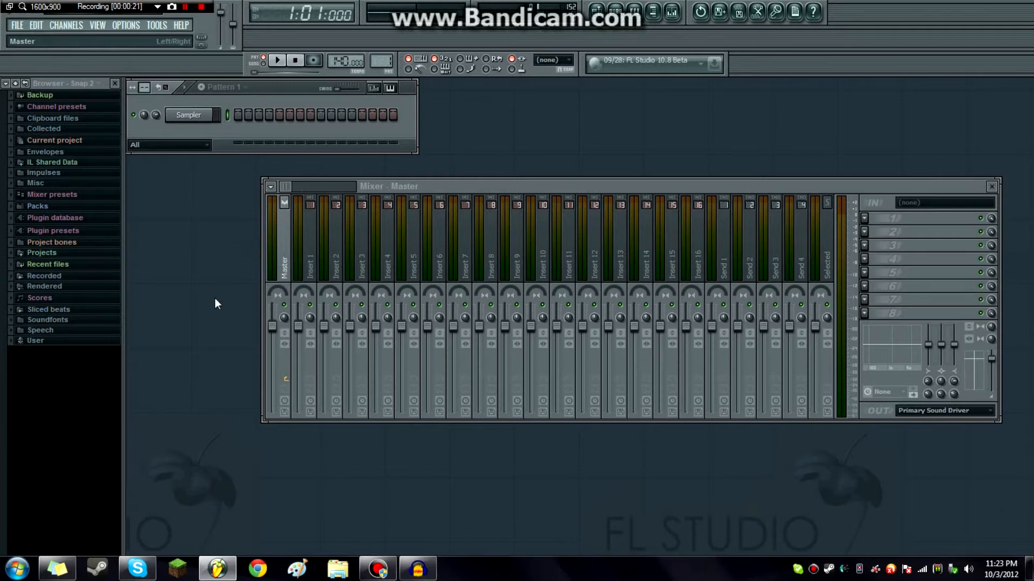
pyautogui.moveTo(145, 255)
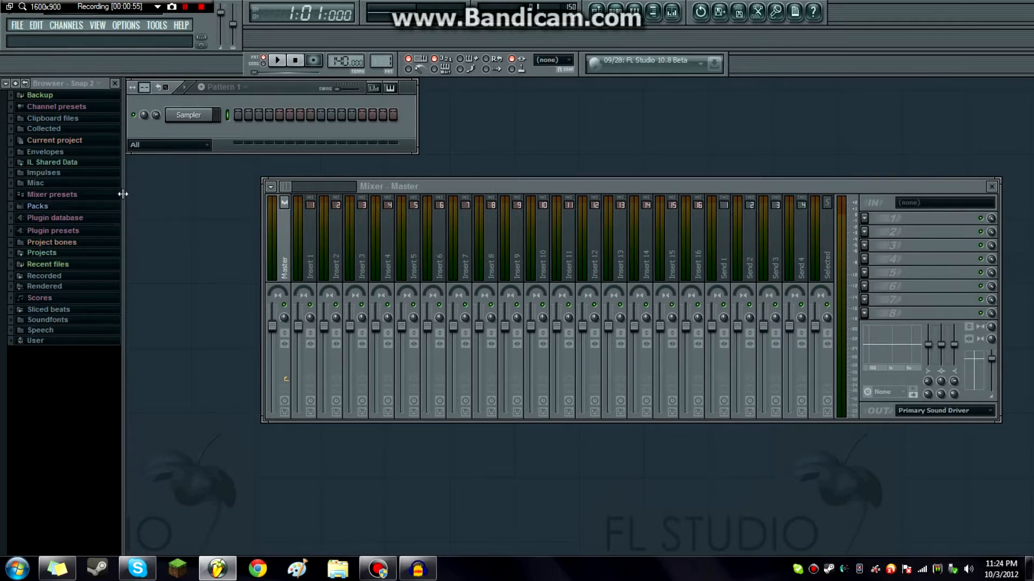
pyautogui.moveTo(37, 205)
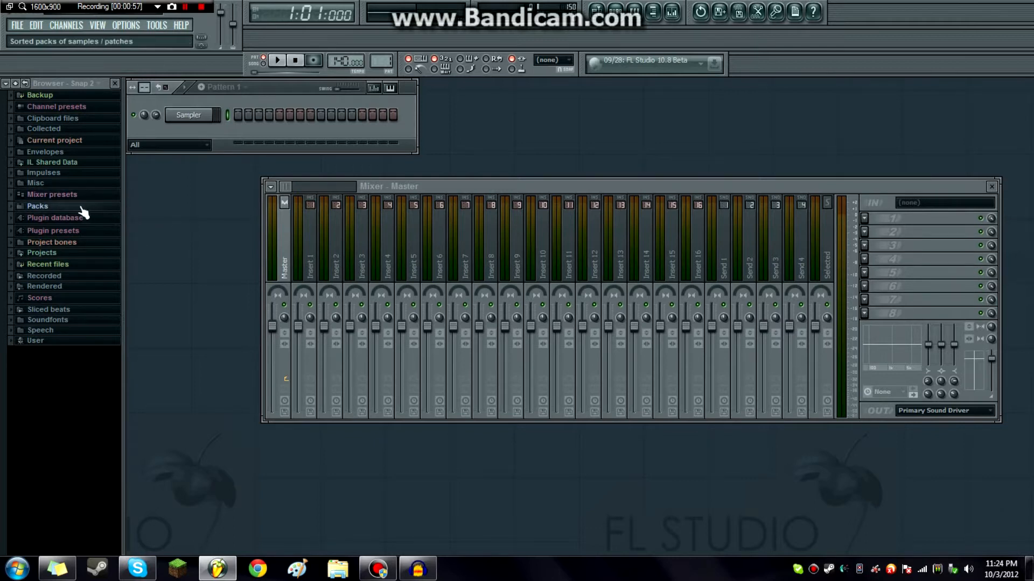
pyautogui.moveTo(74, 183)
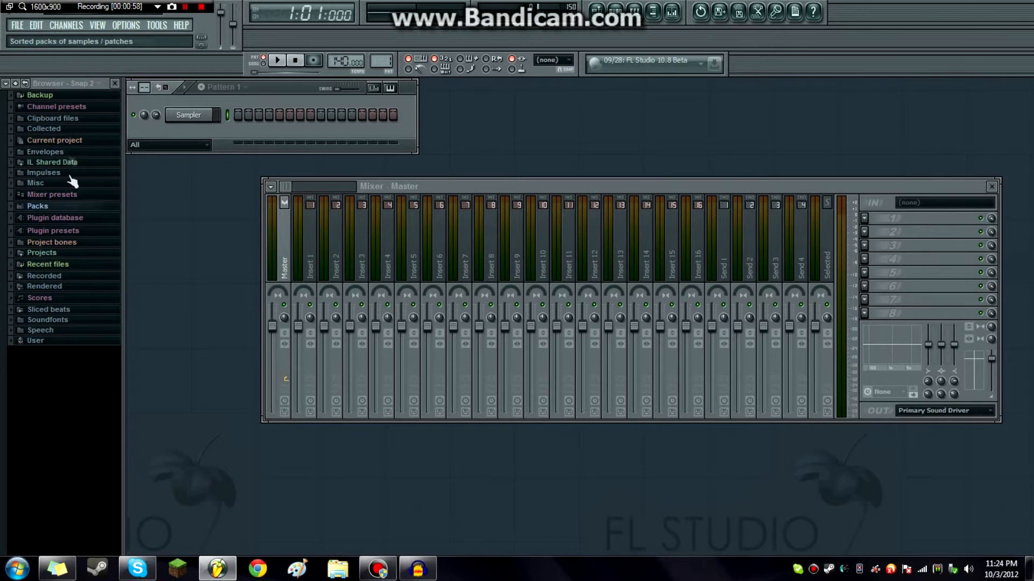
# Step: Expand the Browser's Packs folder and scroll through the installed drum kits
pyautogui.click(37, 206)
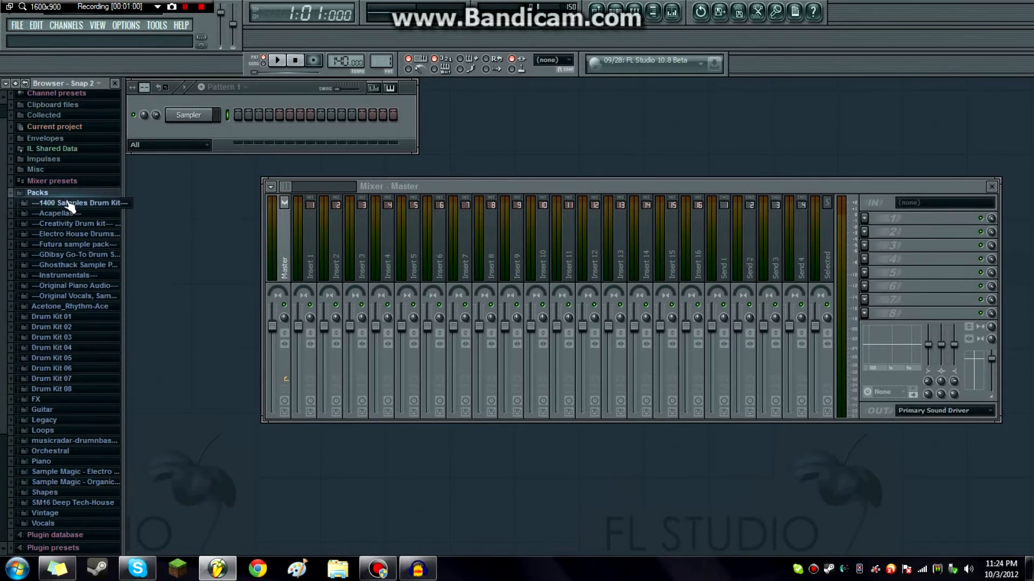
pyautogui.moveTo(137, 249)
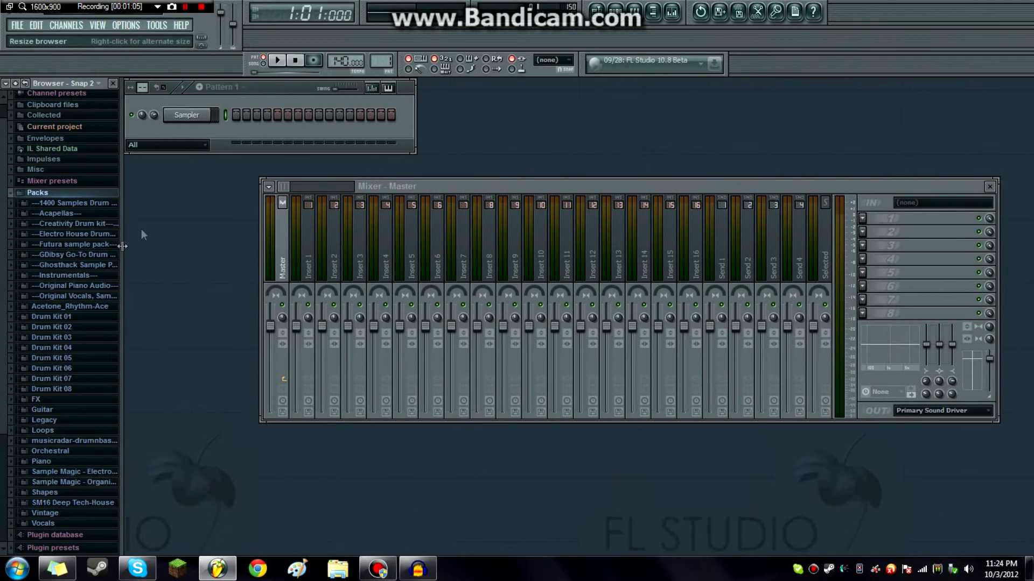
pyautogui.click(653, 12)
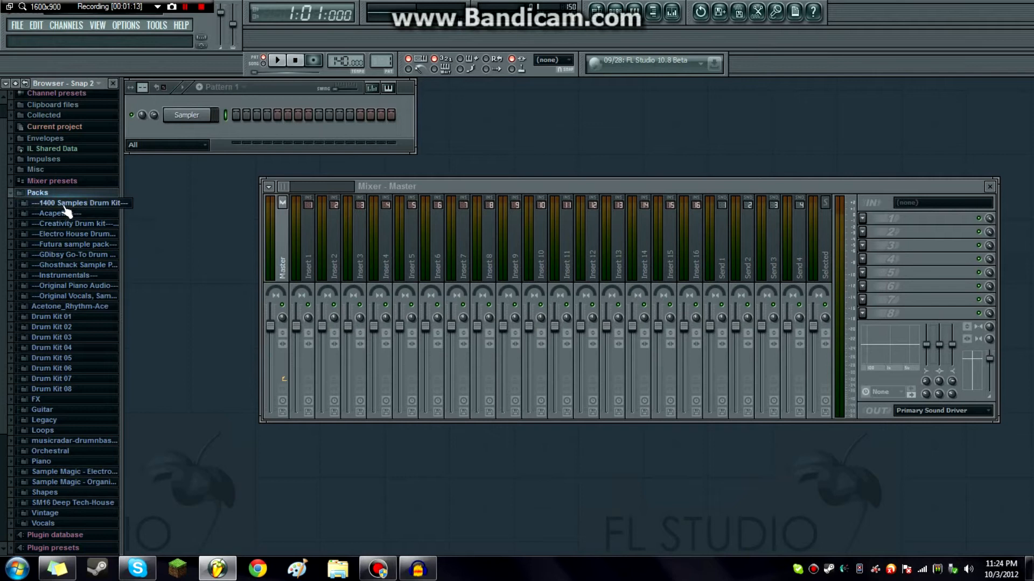
pyautogui.moveTo(108, 224)
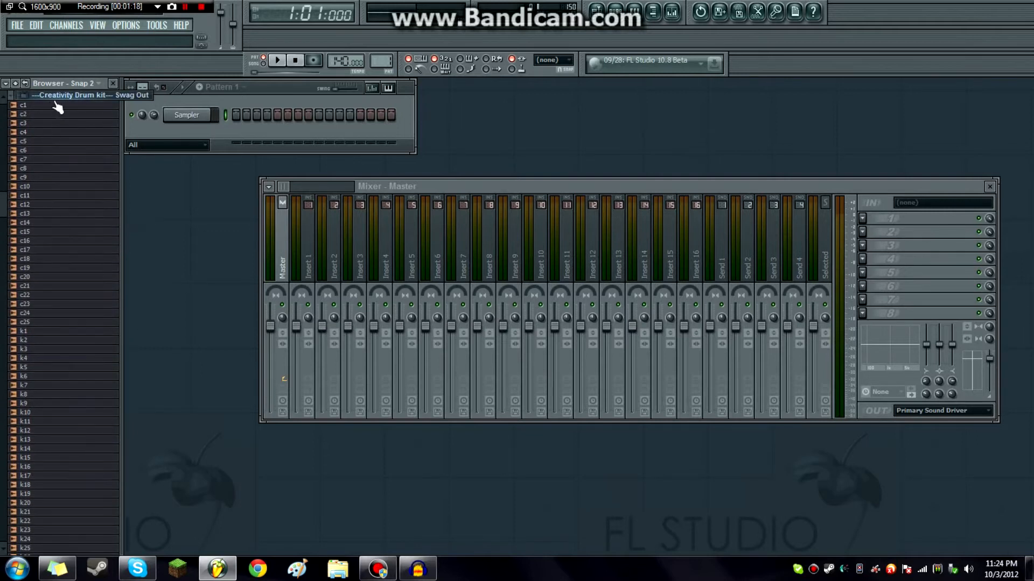
pyautogui.scroll(3)
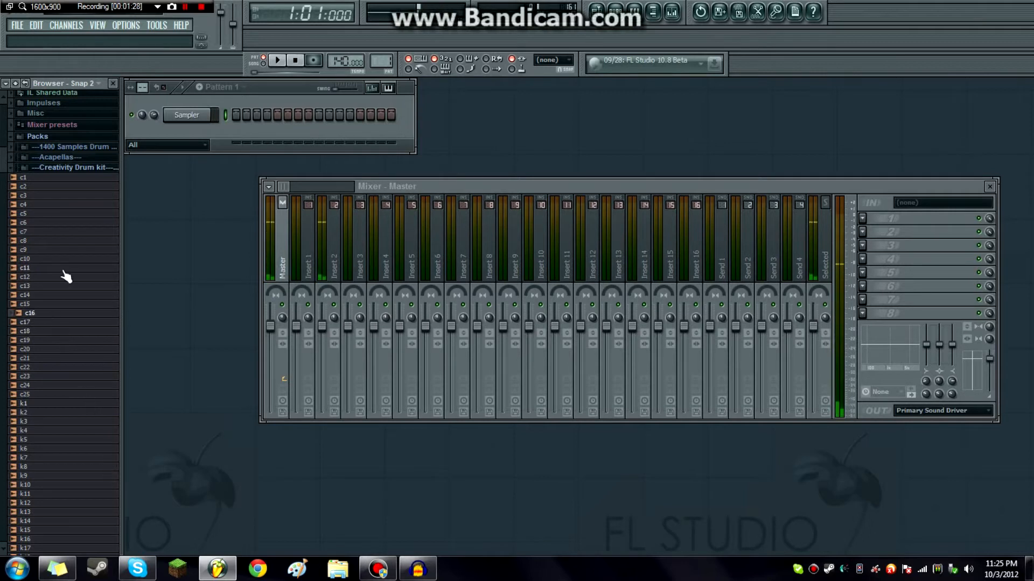
pyautogui.scroll(-3)
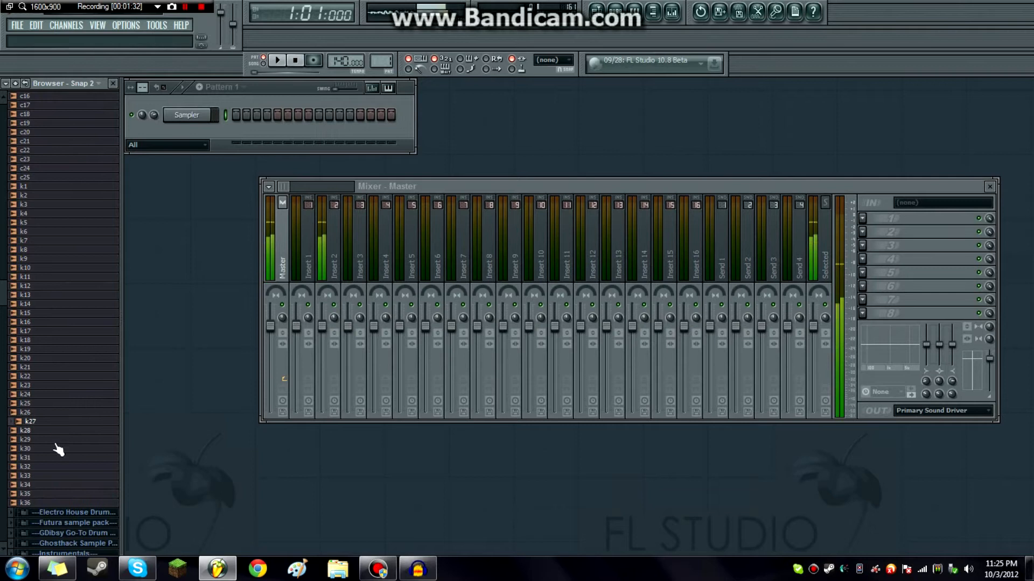
pyautogui.scroll(3)
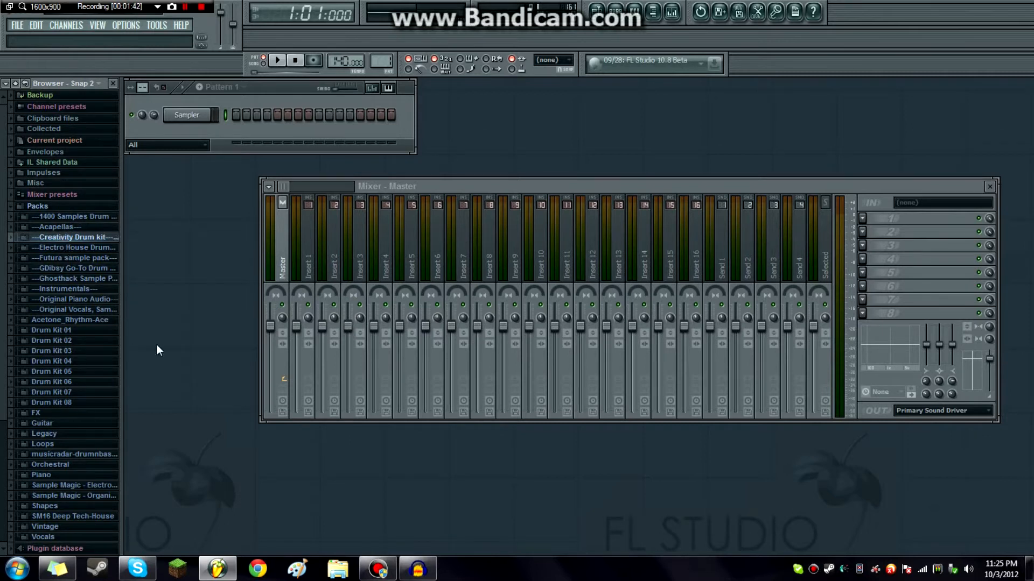
pyautogui.moveTo(166, 325)
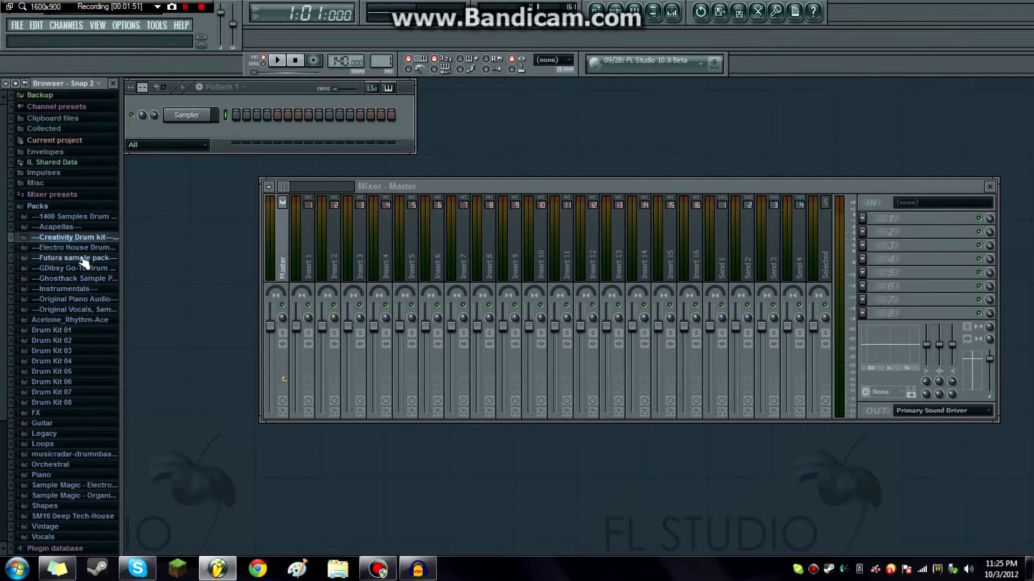
pyautogui.moveTo(75, 268)
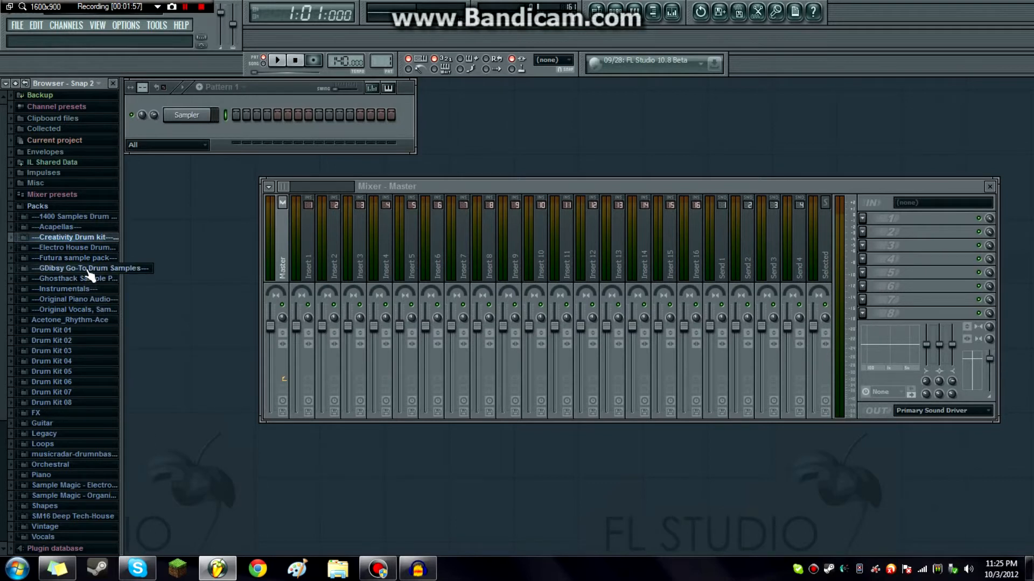
pyautogui.moveTo(75, 257)
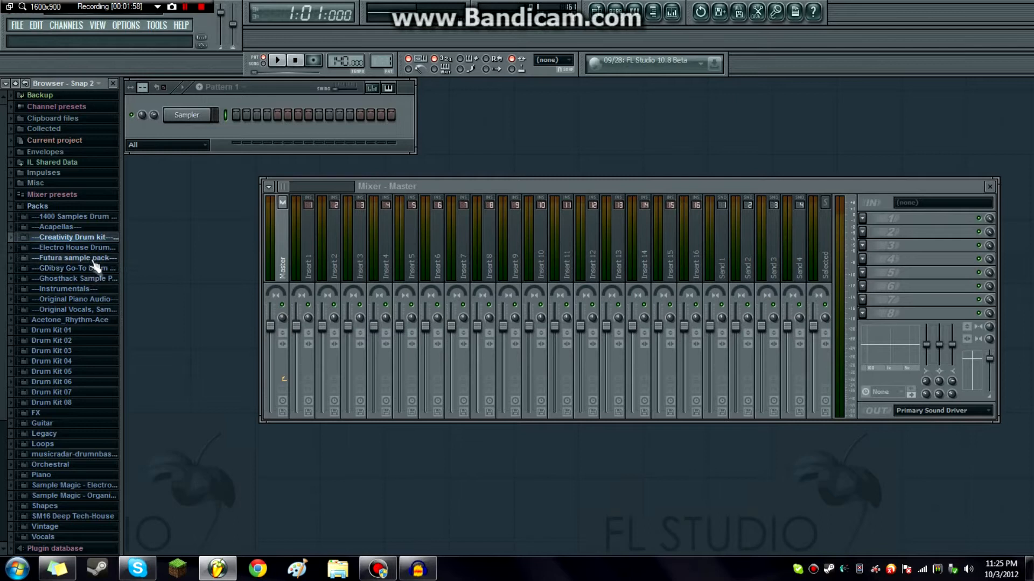
# Step: Load Kick 26 from the Go-To Drum pack's Kicks folder into the Sampler channel
pyautogui.click(75, 268)
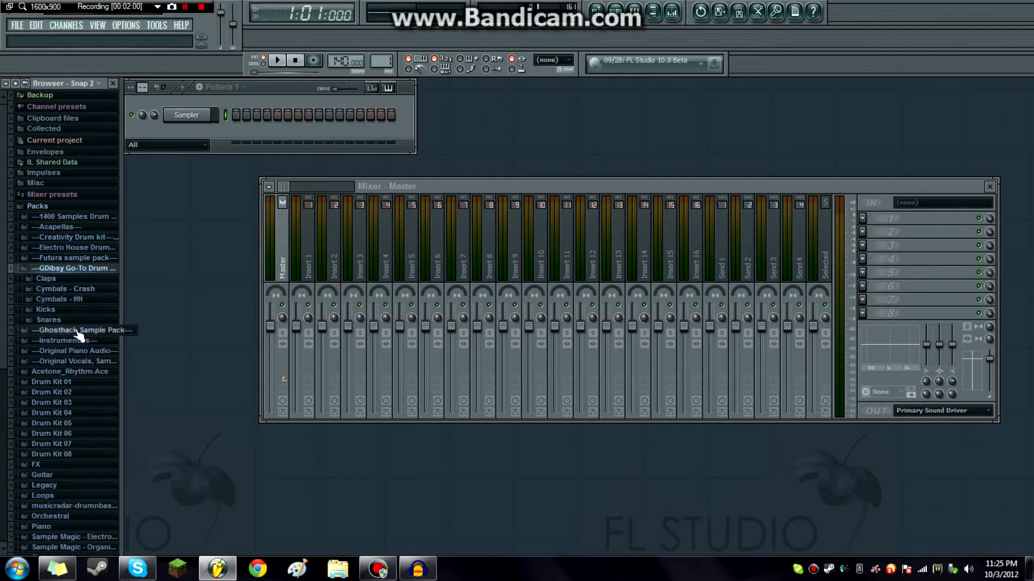
pyautogui.moveTo(46, 309)
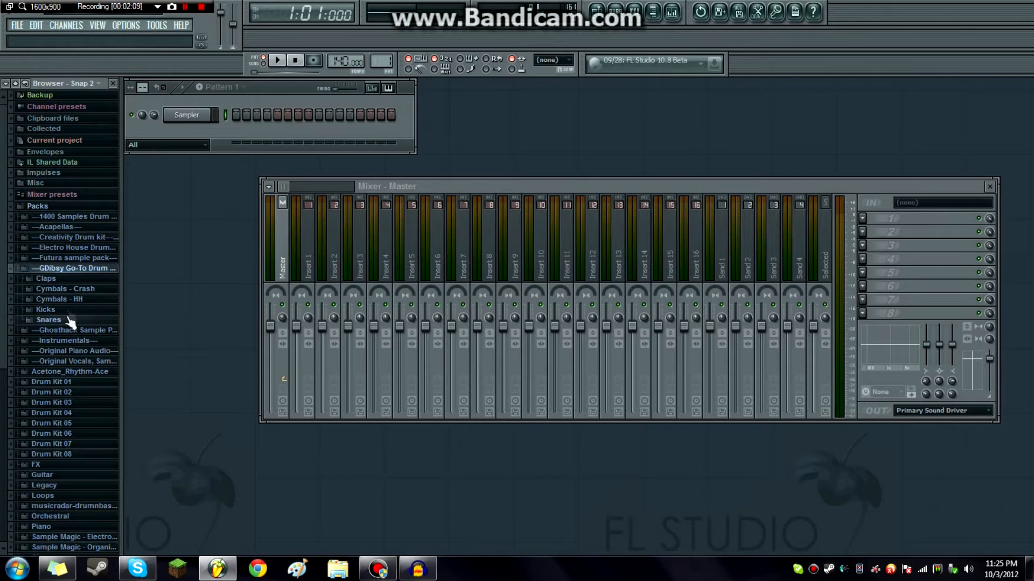
pyautogui.moveTo(68, 288)
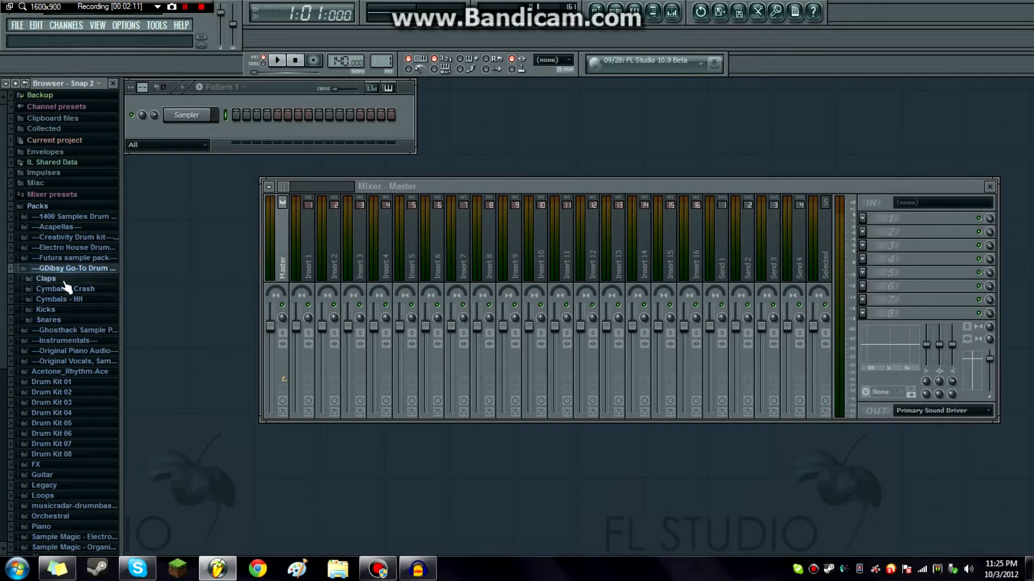
pyautogui.moveTo(96, 317)
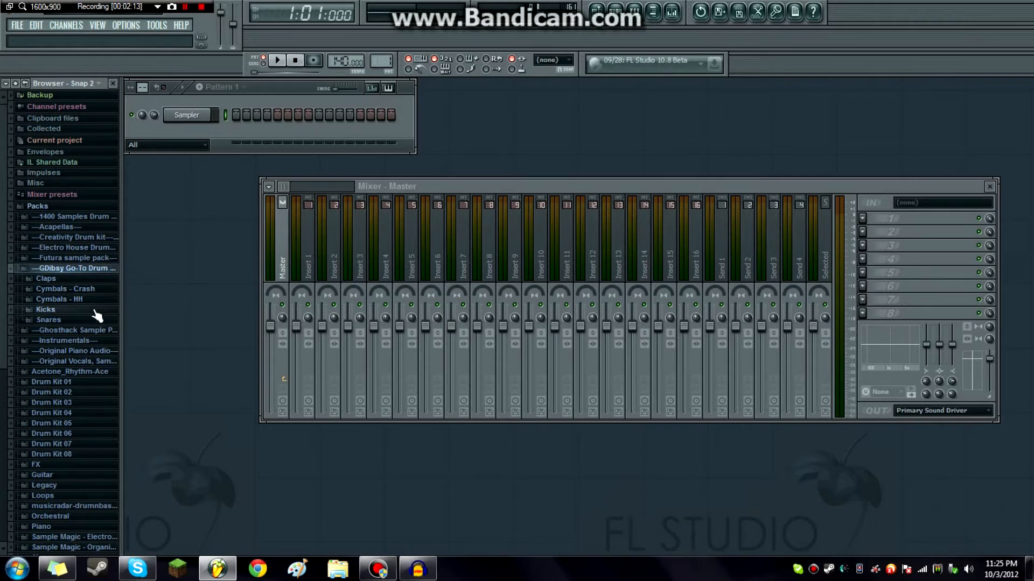
pyautogui.click(45, 308)
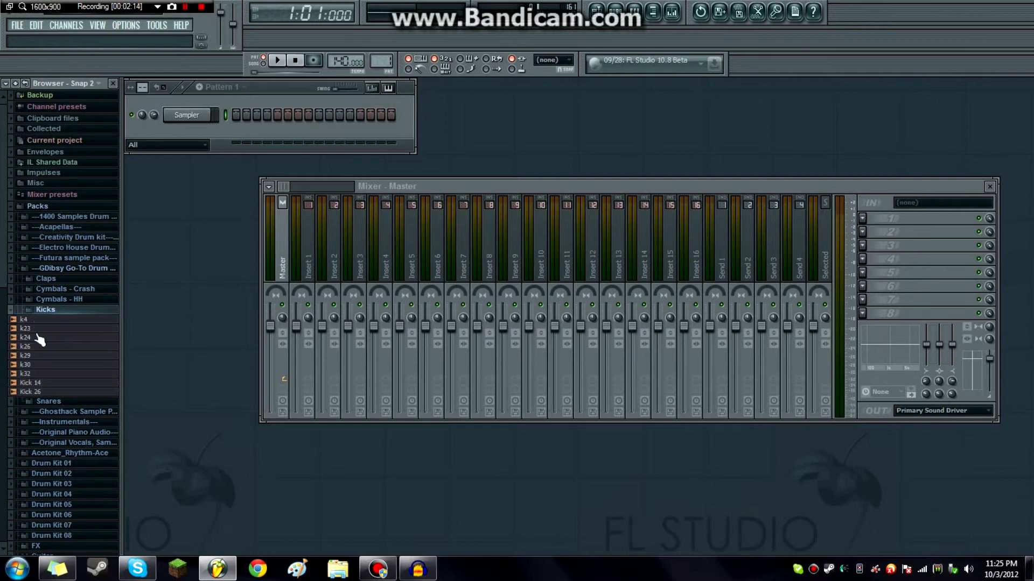
pyautogui.moveTo(49, 395)
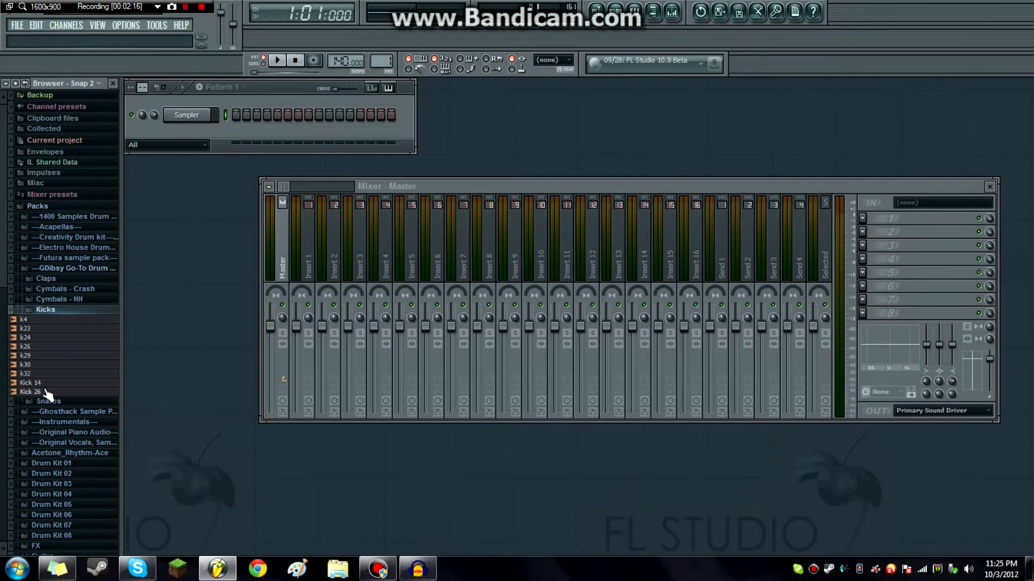
pyautogui.click(31, 391)
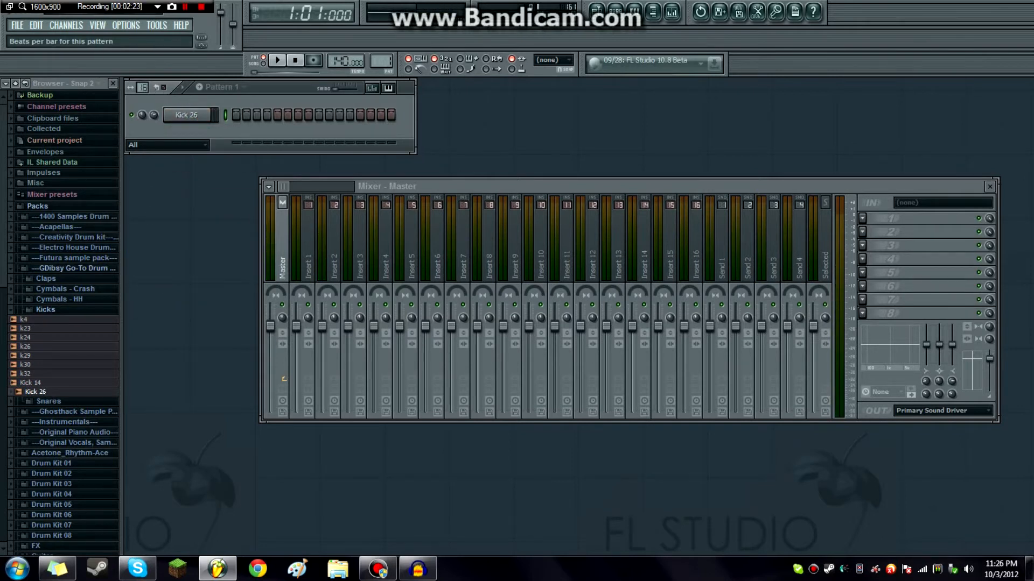
# Step: Lengthen Pattern 1 and audition the Kick 26 row
pyautogui.rightClick(186, 116)
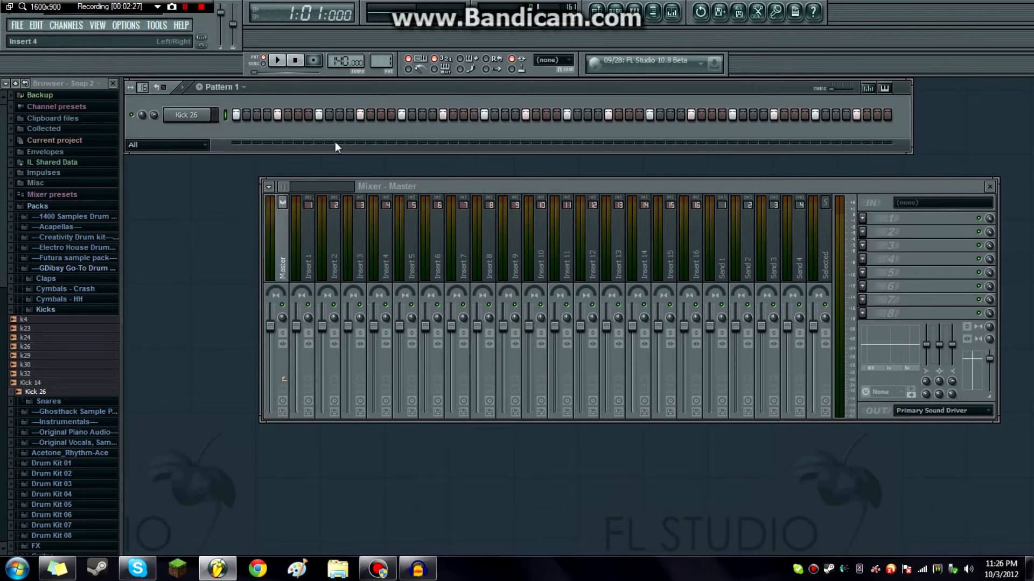
pyautogui.click(277, 60)
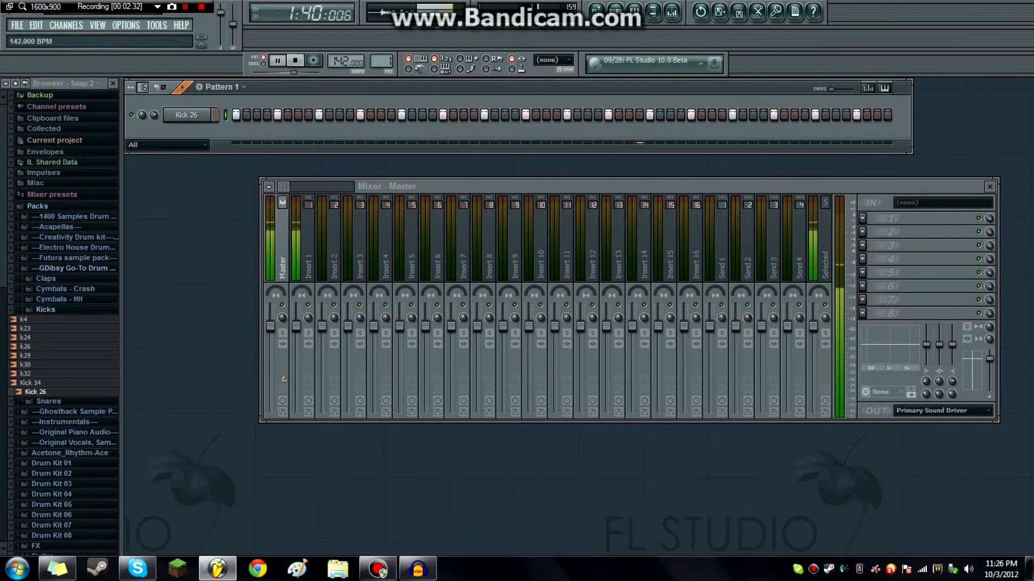
pyautogui.click(295, 60)
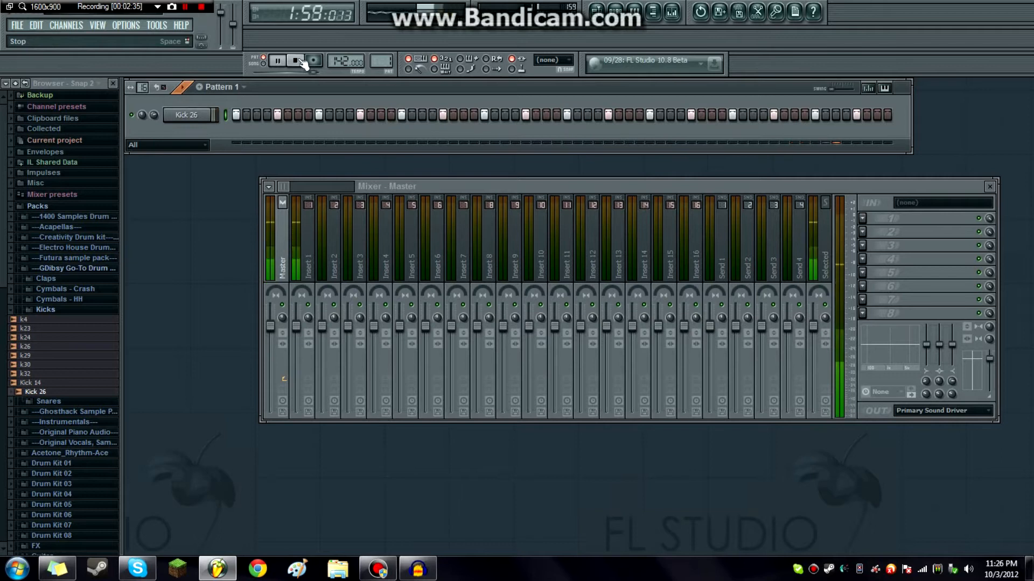
pyautogui.click(277, 61)
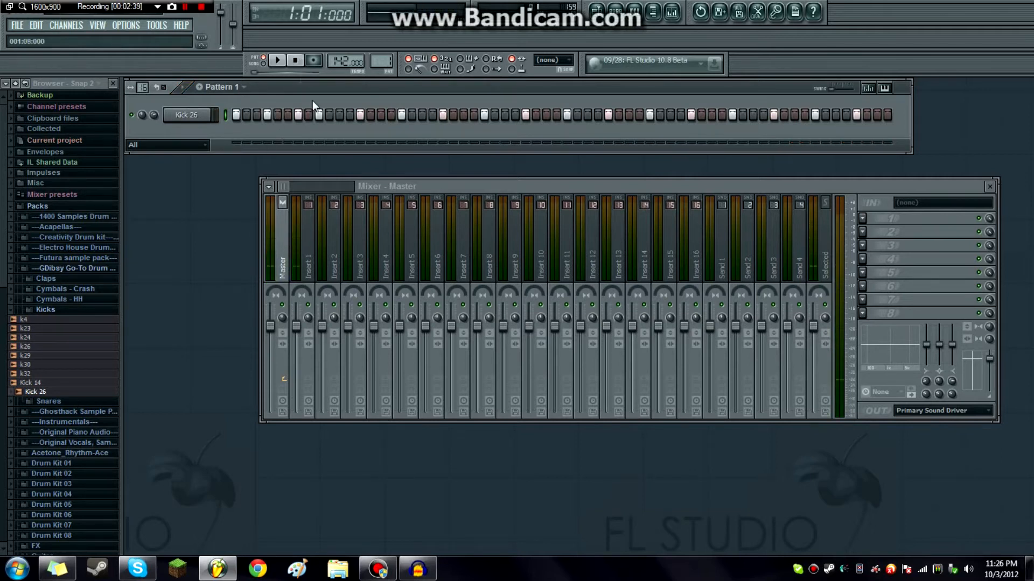
# Step: Program the Kick 26 step beat and play it back
pyautogui.click(277, 61)
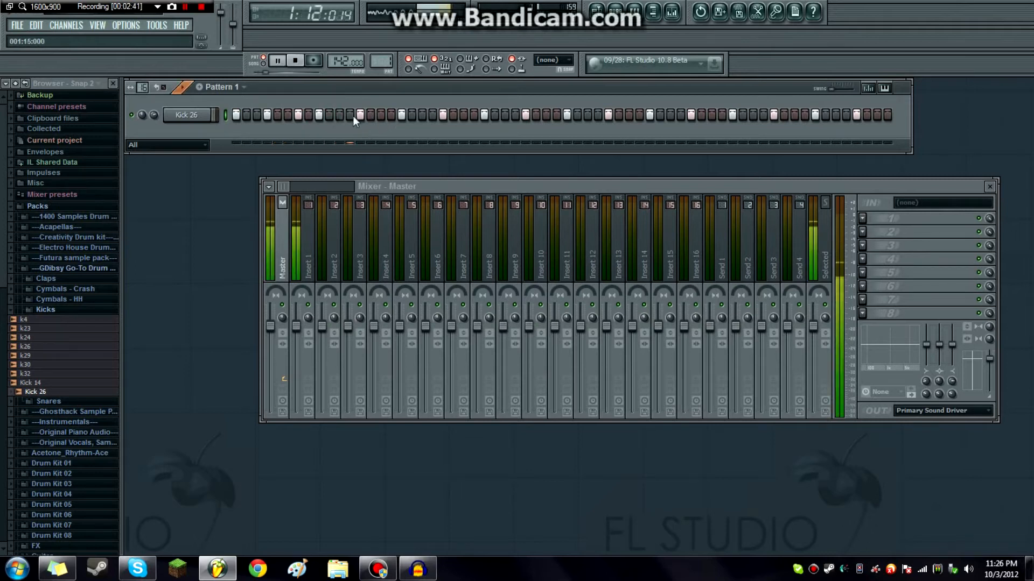
pyautogui.click(277, 61)
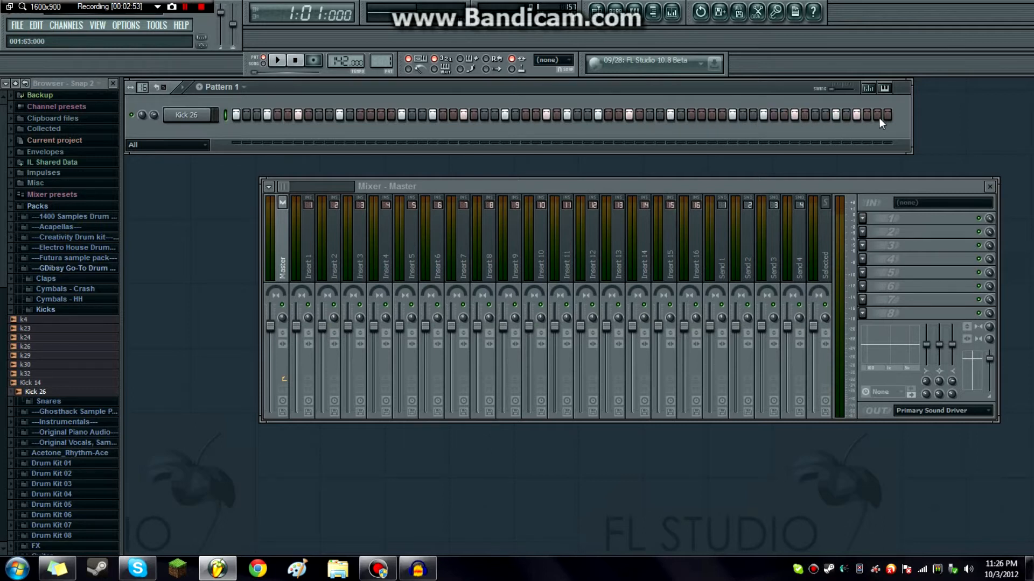
pyautogui.click(295, 60)
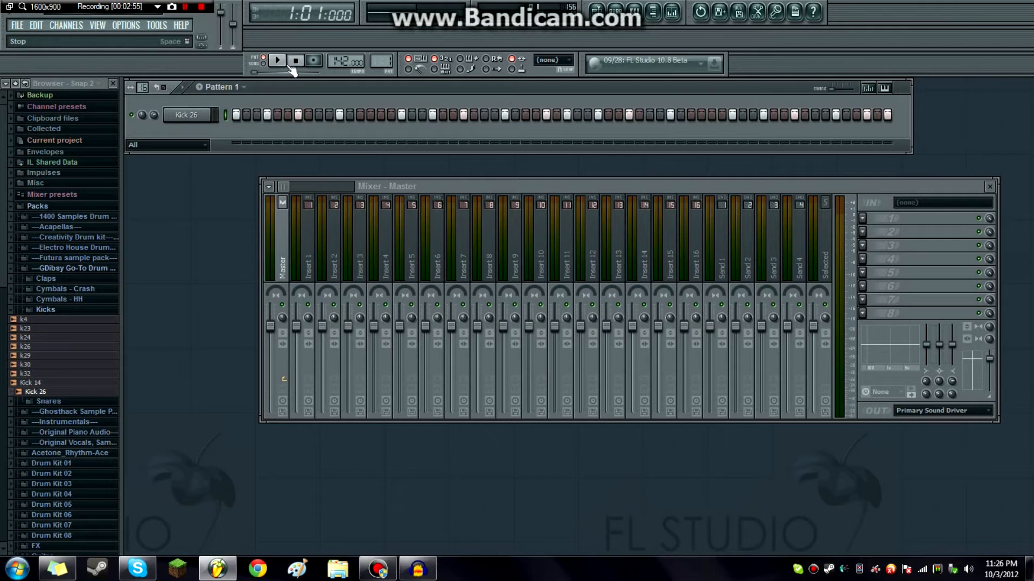
pyautogui.click(277, 60)
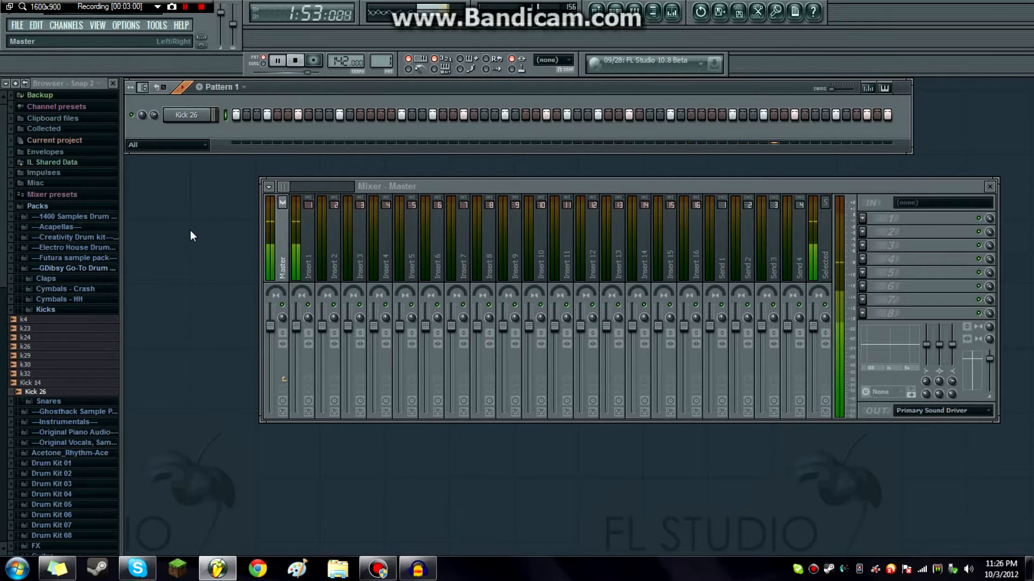
pyautogui.click(277, 60)
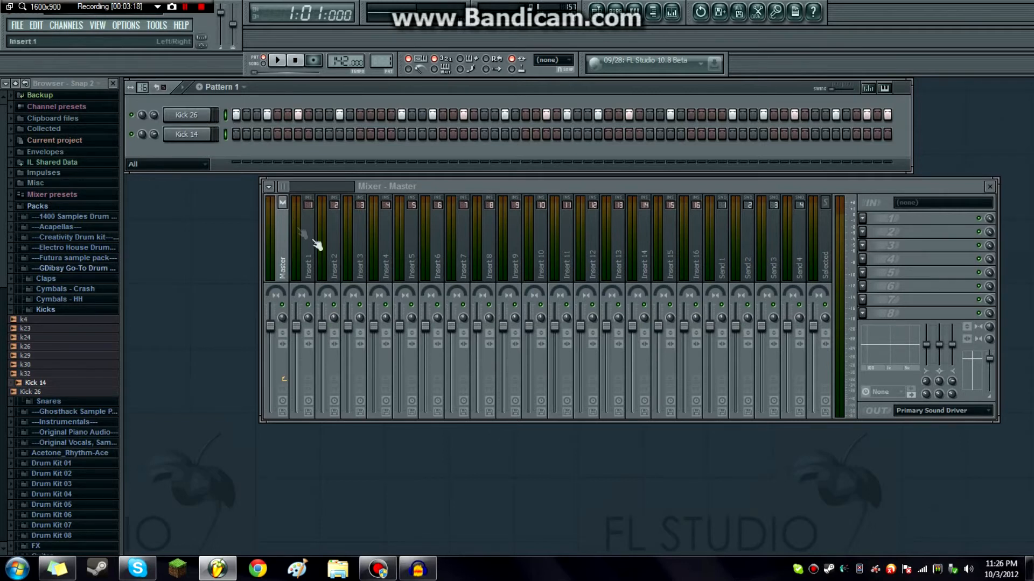
# Step: Route Kick 26 to mixer Insert 1 and add a Fruity Limiter to its first slot
pyautogui.rightClick(307, 237)
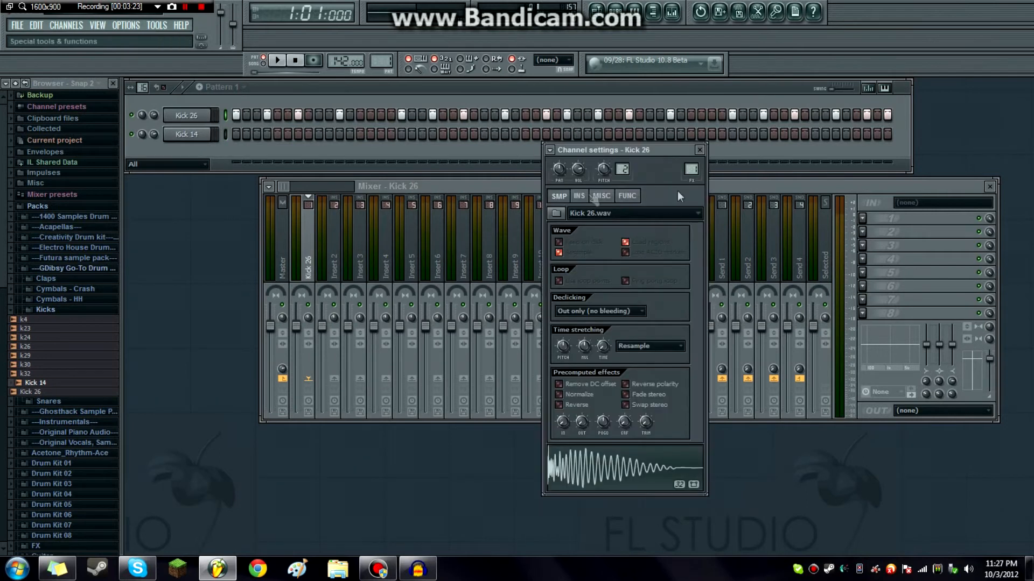
pyautogui.click(333, 264)
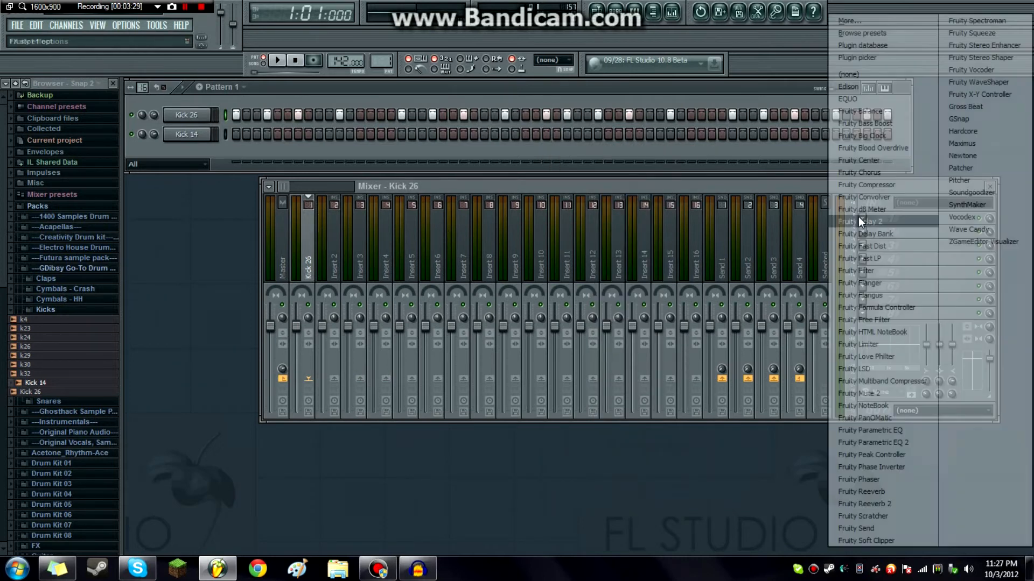
pyautogui.moveTo(858, 343)
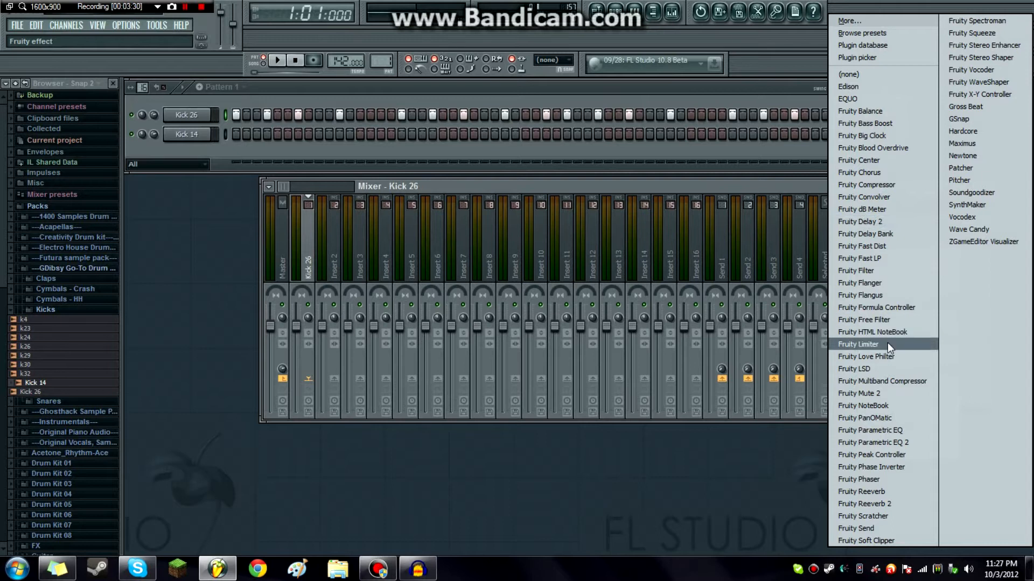
pyautogui.click(857, 343)
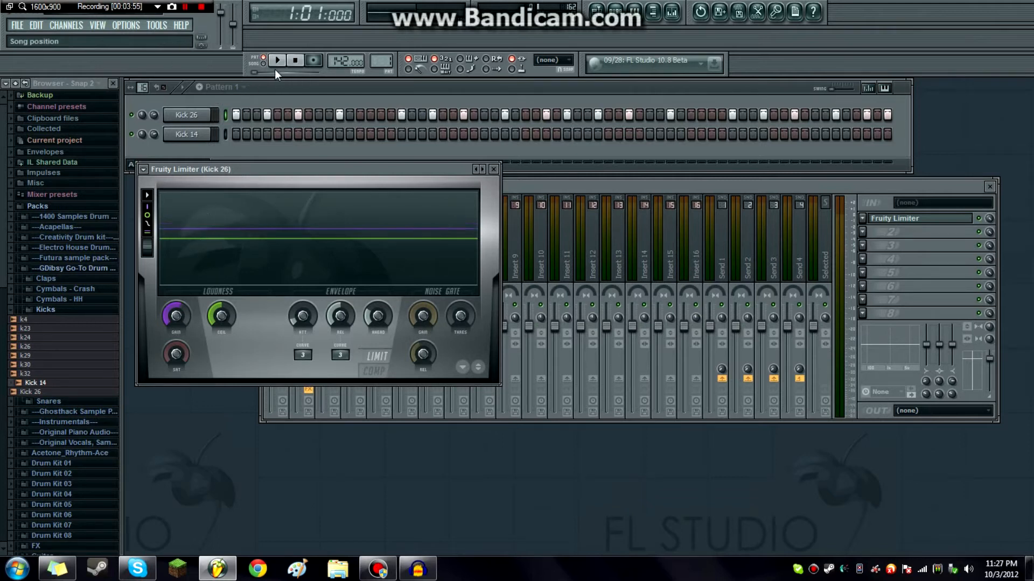
pyautogui.click(277, 59)
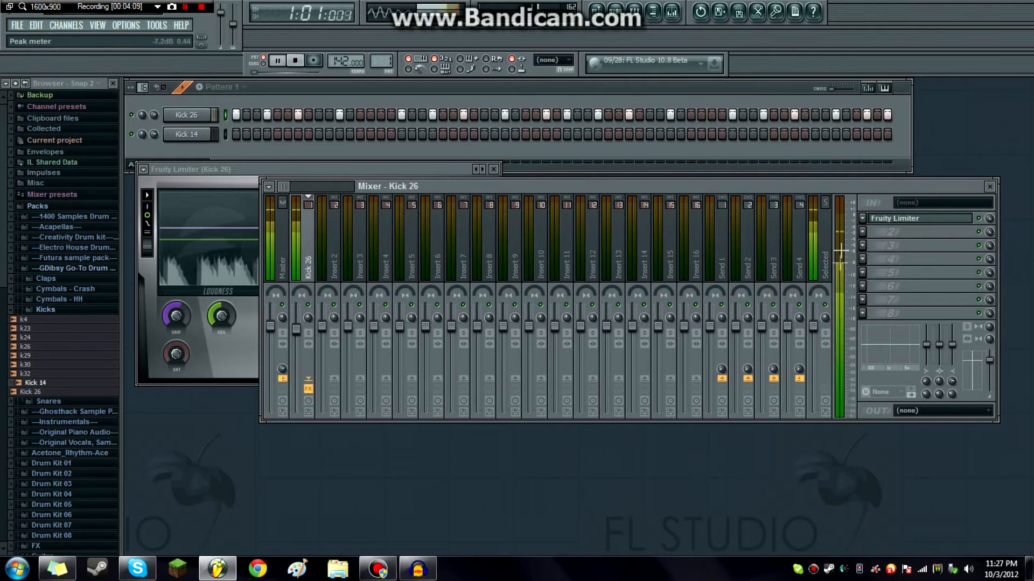
# Step: Add a Fruity Limiter to the Master mixer track as well
pyautogui.click(279, 264)
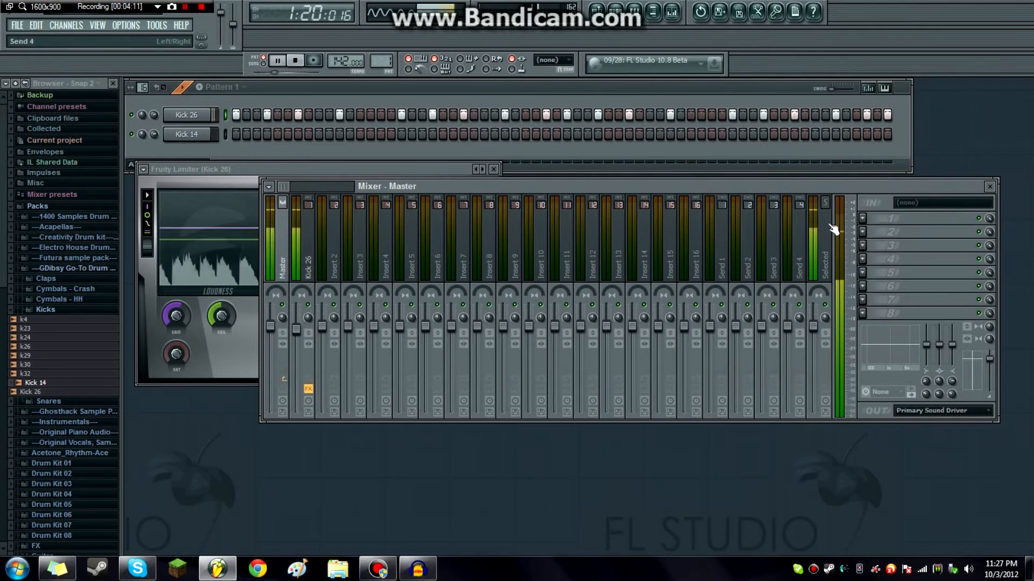
pyautogui.click(824, 217)
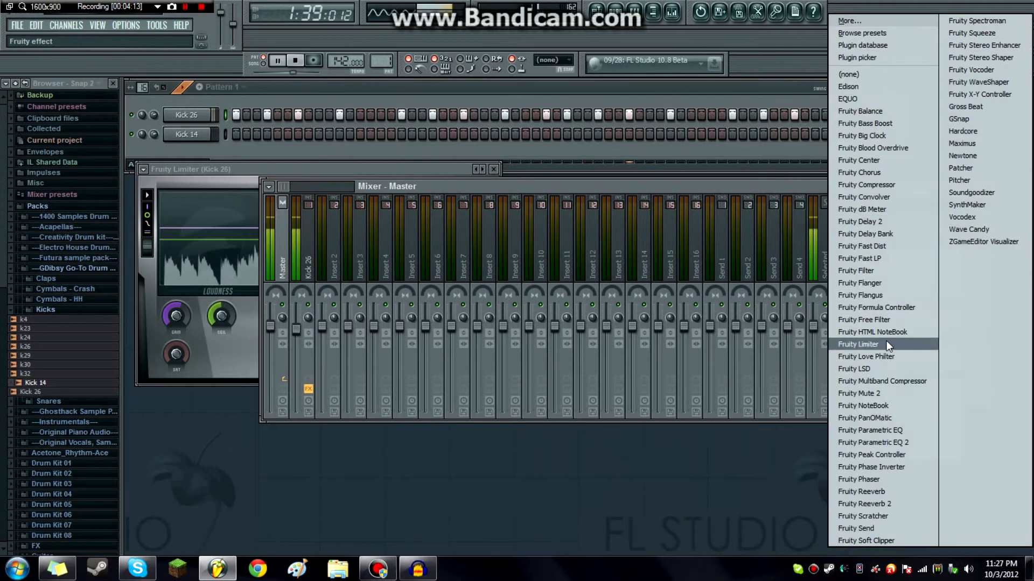
pyautogui.click(859, 344)
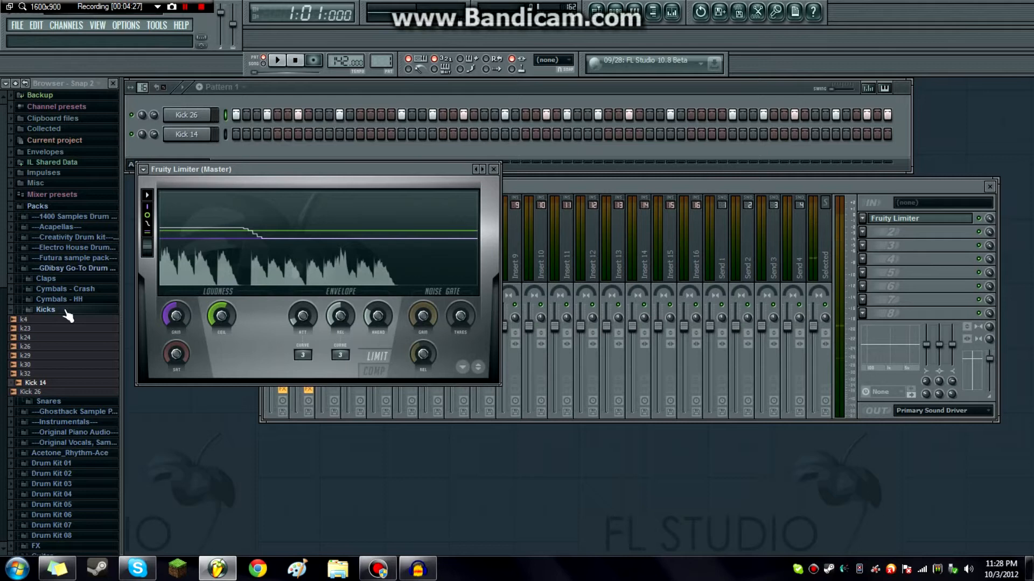
pyautogui.click(46, 309)
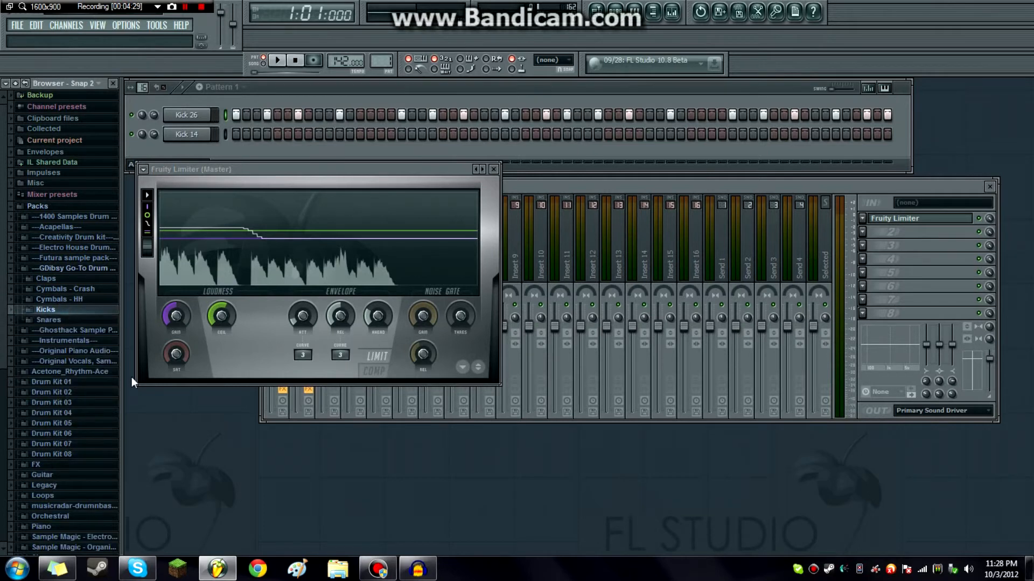
# Step: Load VEC2 Snares 009 from the Snares folder as a new channel
pyautogui.click(45, 320)
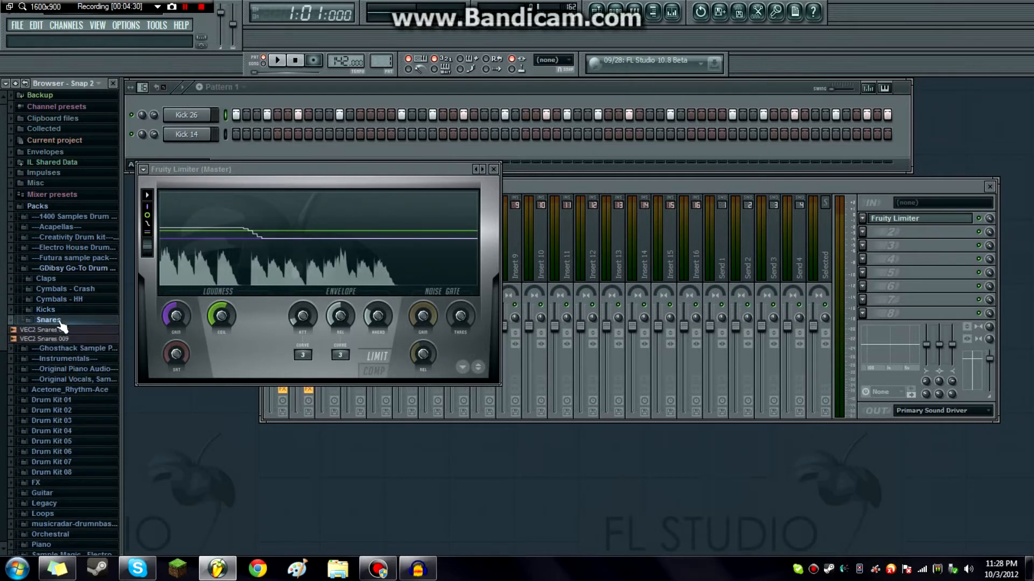
pyautogui.click(44, 339)
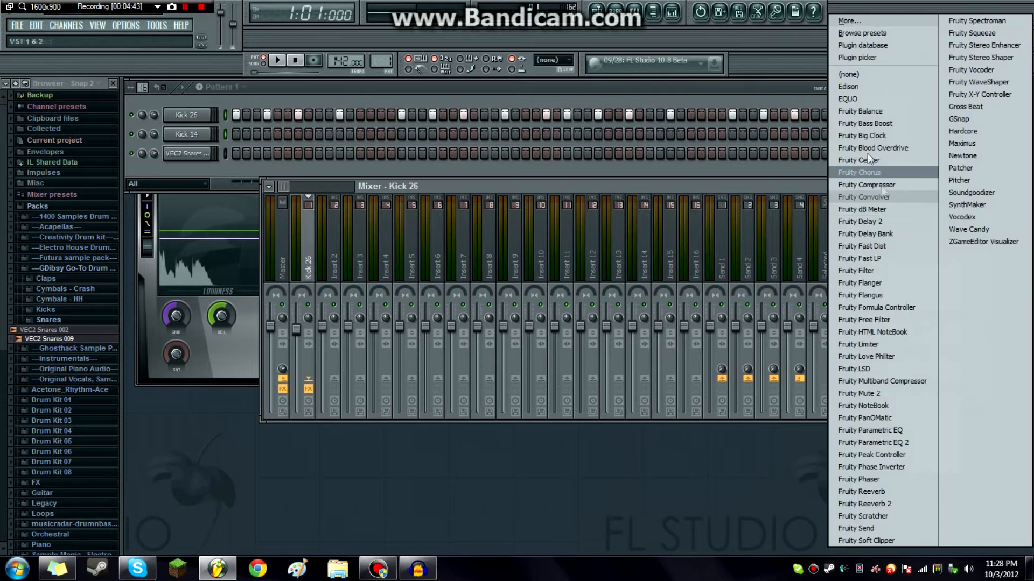
pyautogui.moveTo(860, 258)
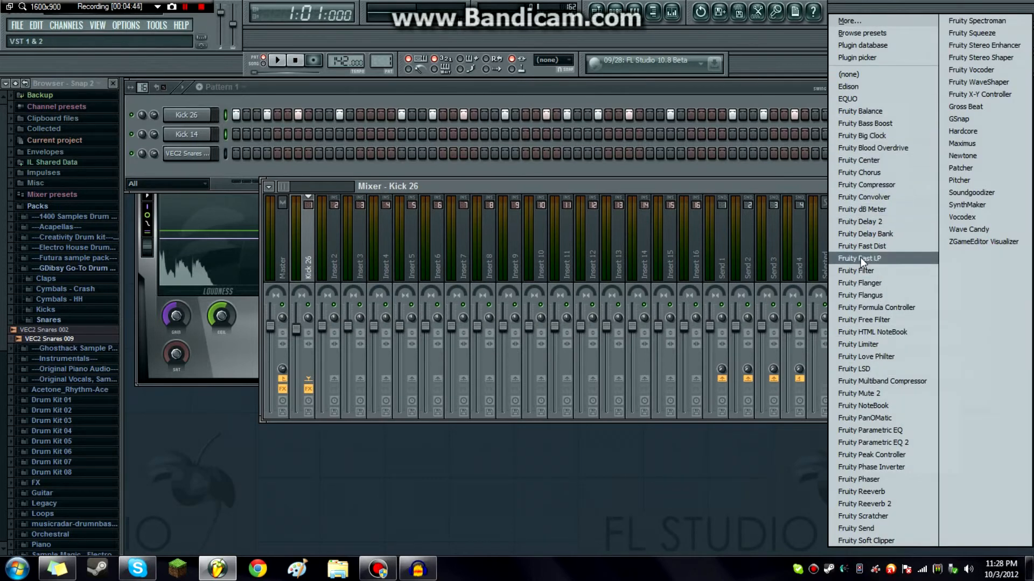
pyautogui.moveTo(866, 345)
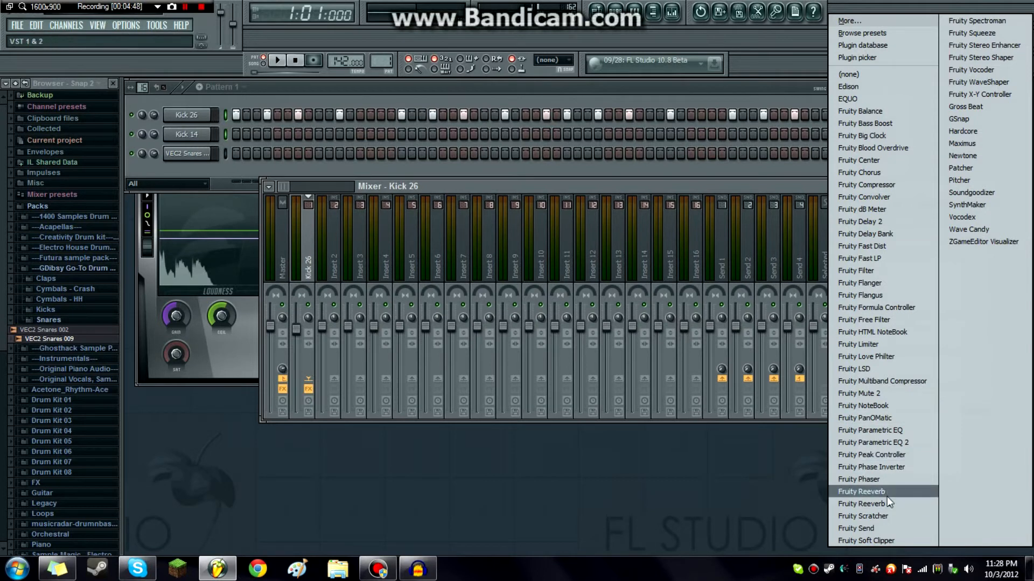
# Step: Add Fruity Reeverb to the Kick 26 insert with 0.8 sec decay and 7% reverb
pyautogui.click(861, 491)
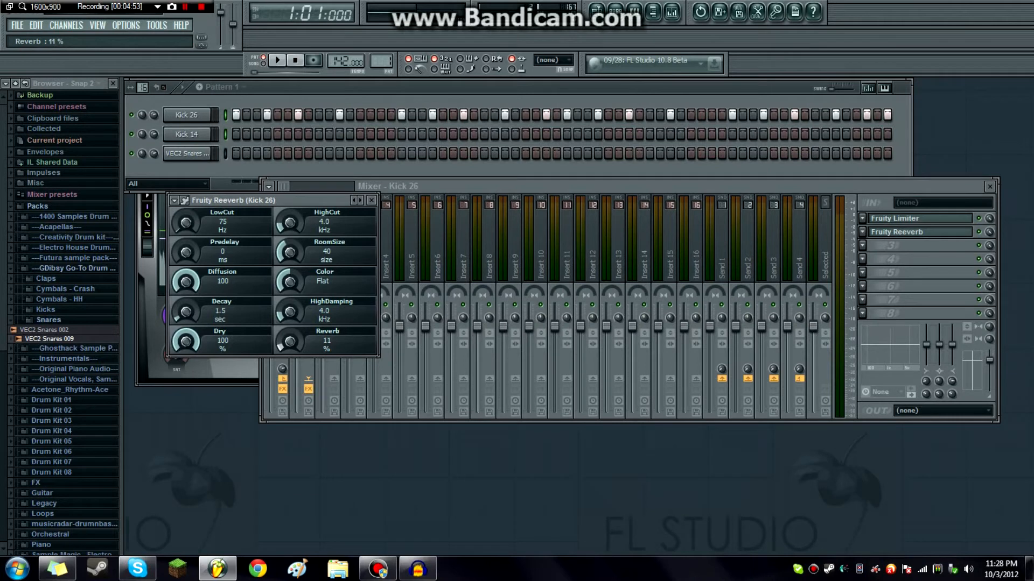
pyautogui.click(277, 61)
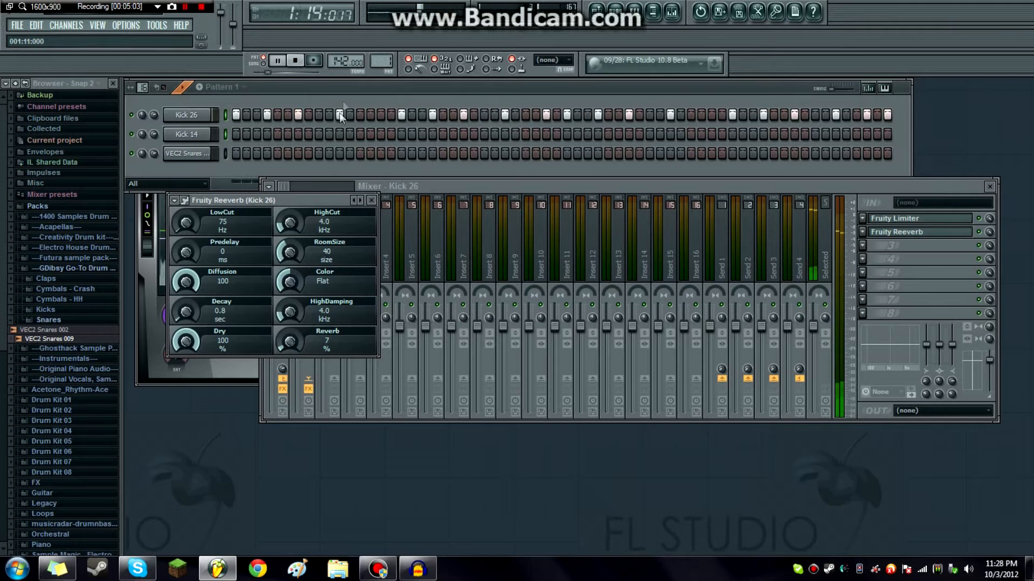
pyautogui.click(187, 115)
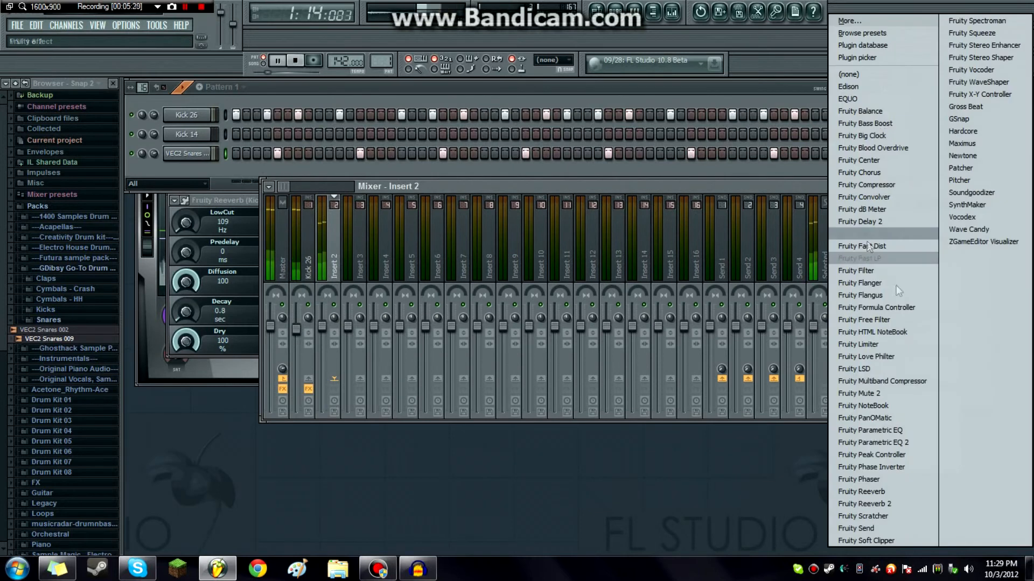
# Step: Give the snare's mixer Insert 2 a Fruity Reeverb and a Fruity Limiter
pyautogui.click(861, 491)
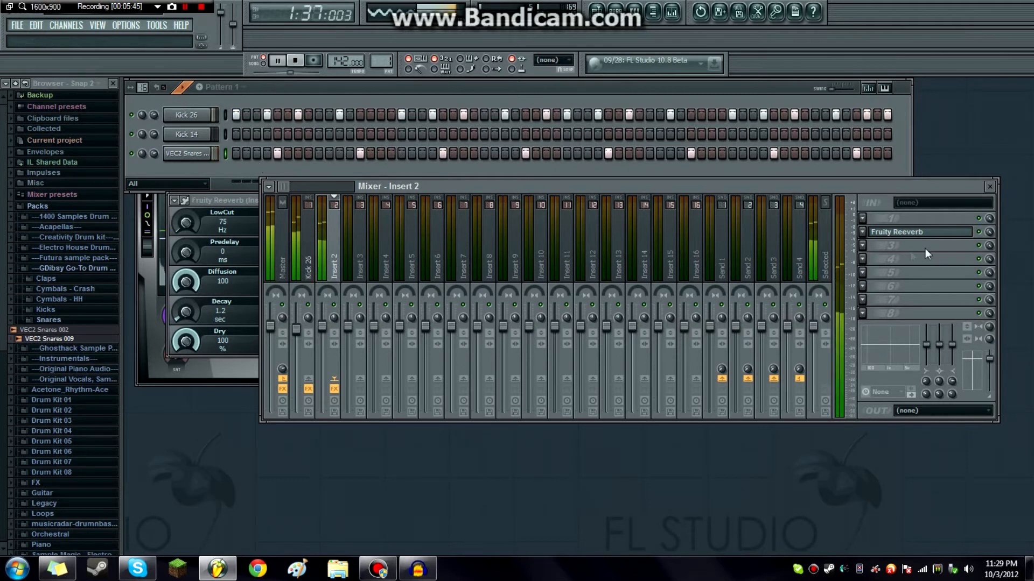
pyautogui.click(978, 231)
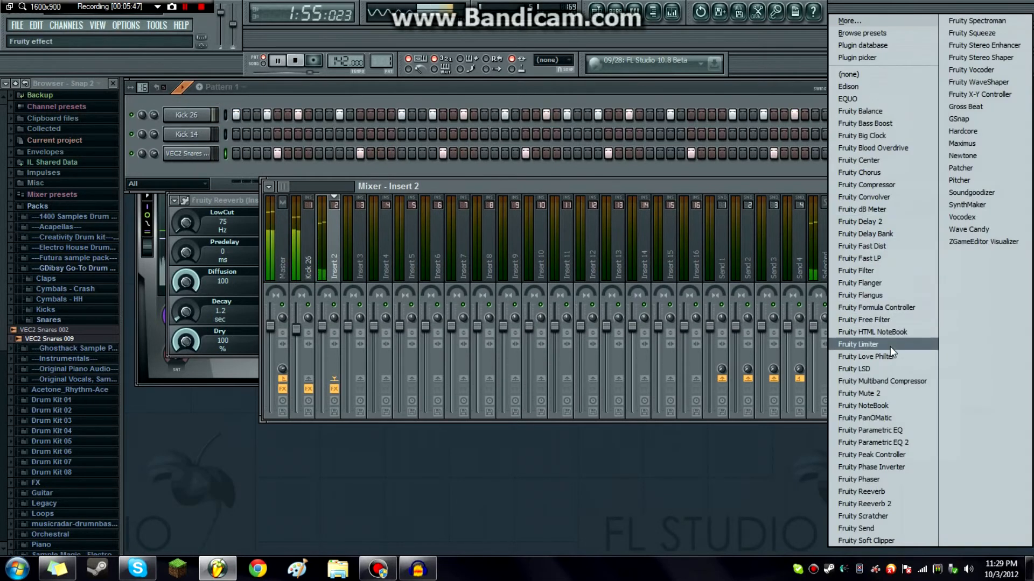
pyautogui.click(858, 345)
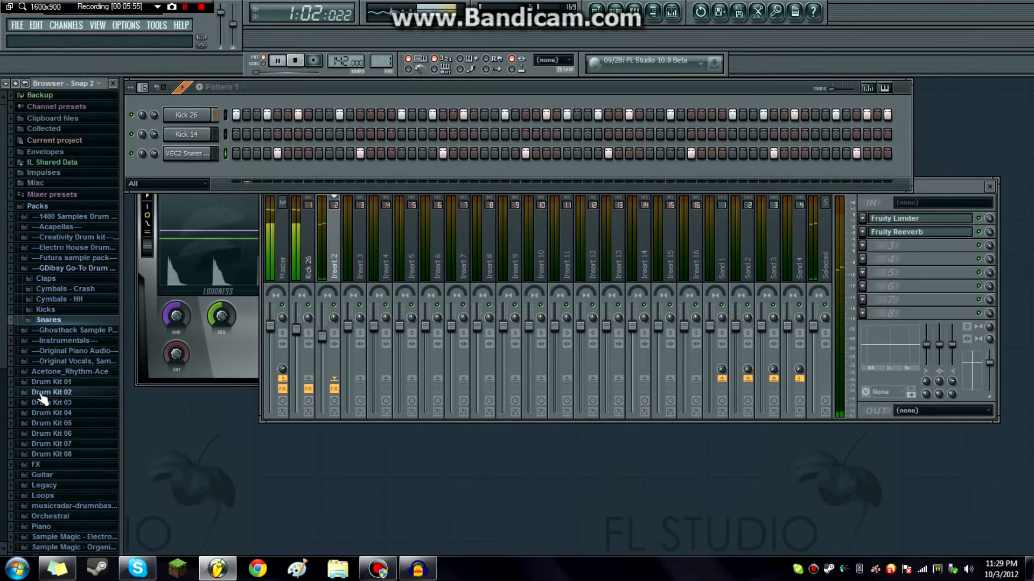
# Step: Add VEC2 closed hi-hat and a second VEC2 snare channels and program their steps
pyautogui.click(59, 298)
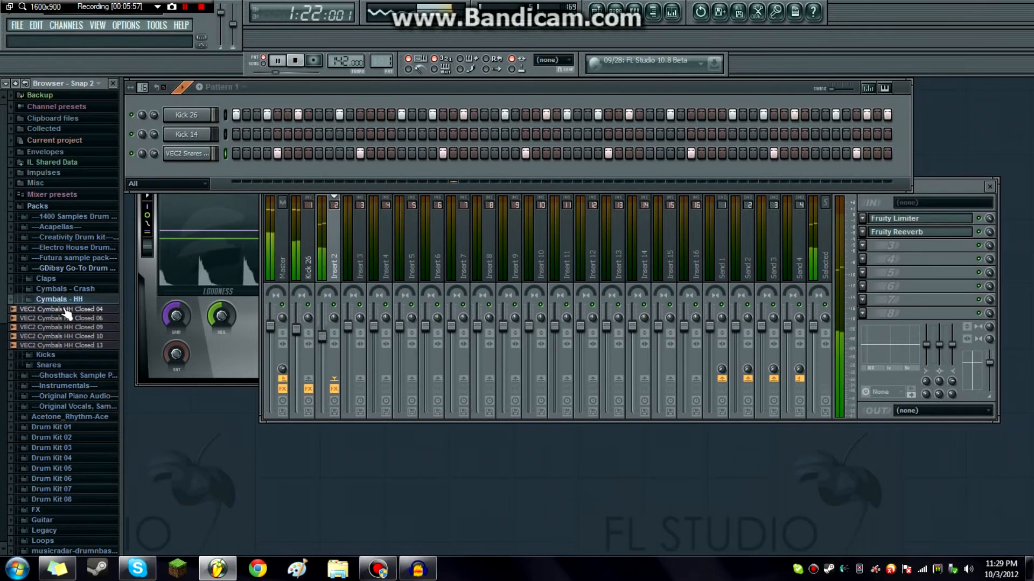
pyautogui.click(65, 344)
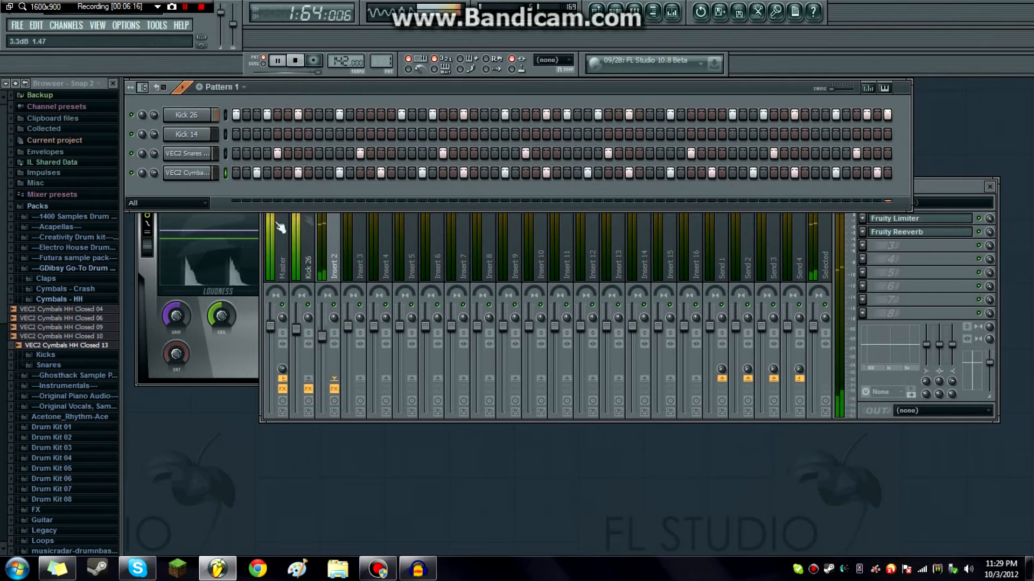
pyautogui.click(66, 336)
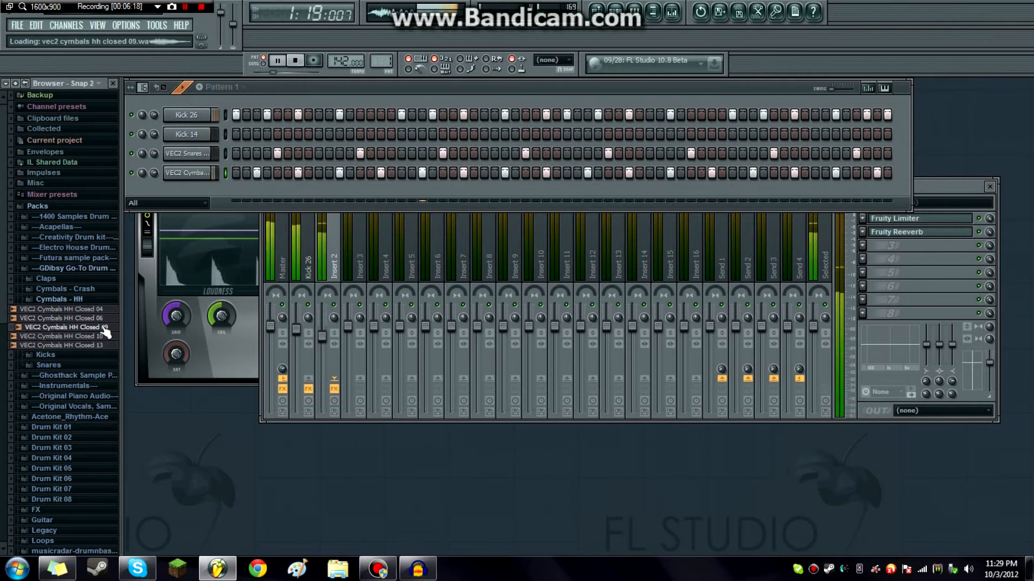
pyautogui.click(61, 327)
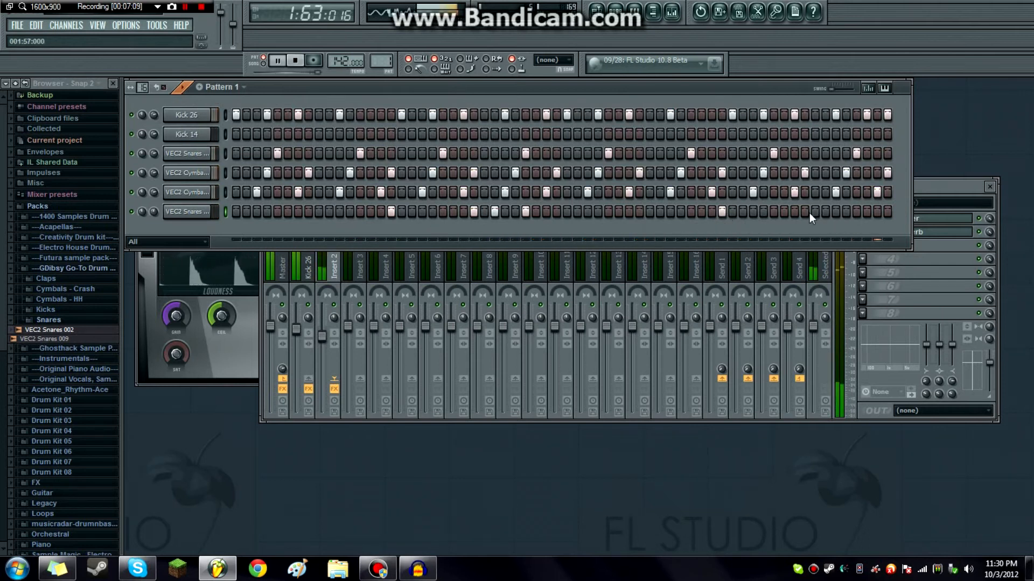
pyautogui.moveTo(870, 217)
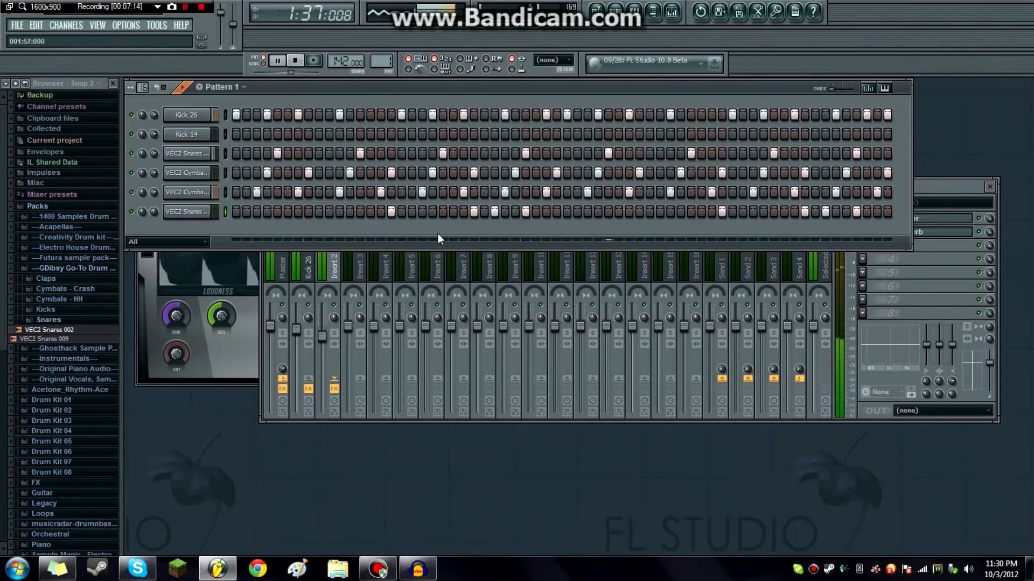
pyautogui.click(310, 61)
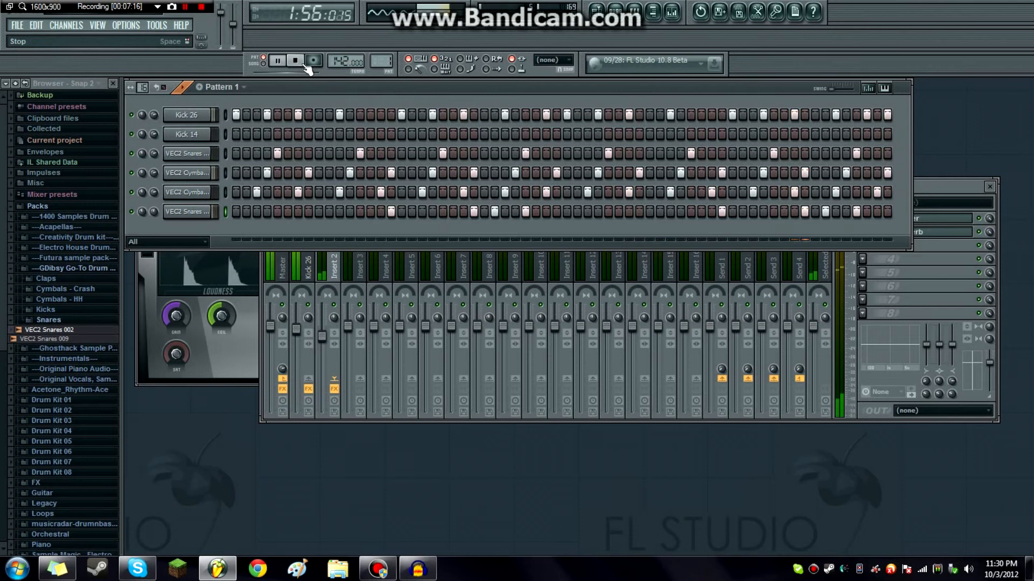
# Step: Create a second pattern named drums
pyautogui.click(277, 60)
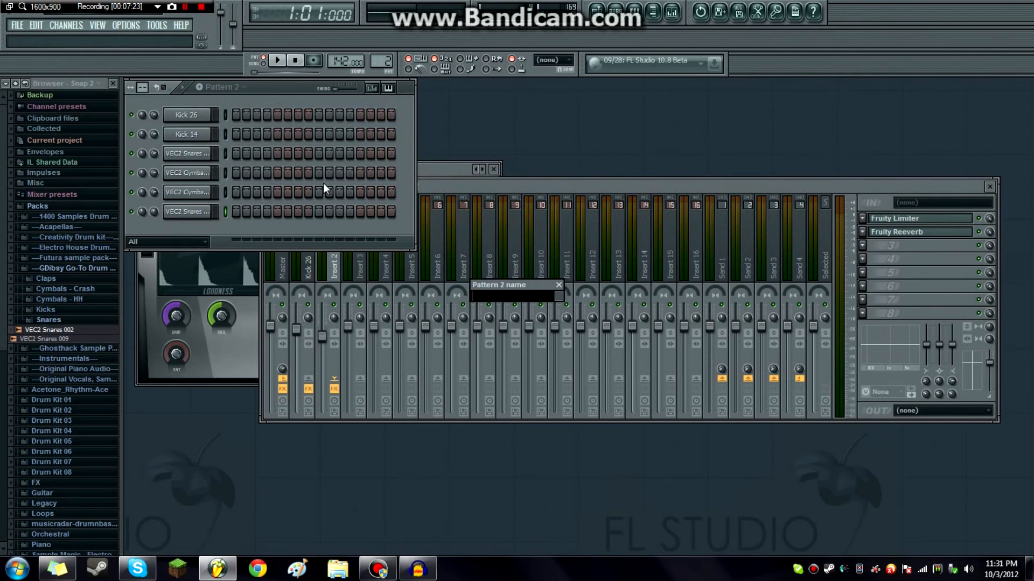
pyautogui.write('drums')
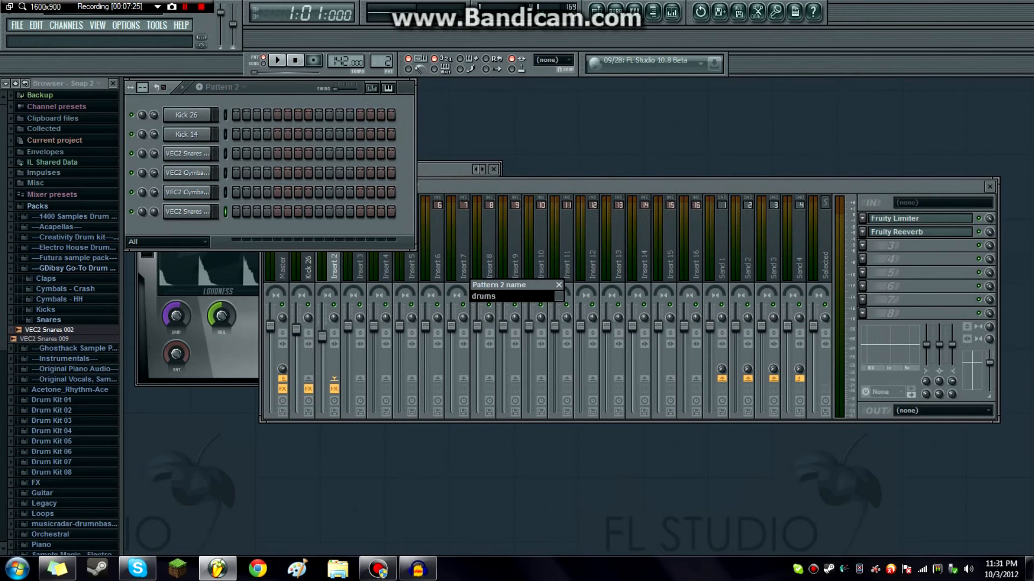
pyautogui.press('Return')
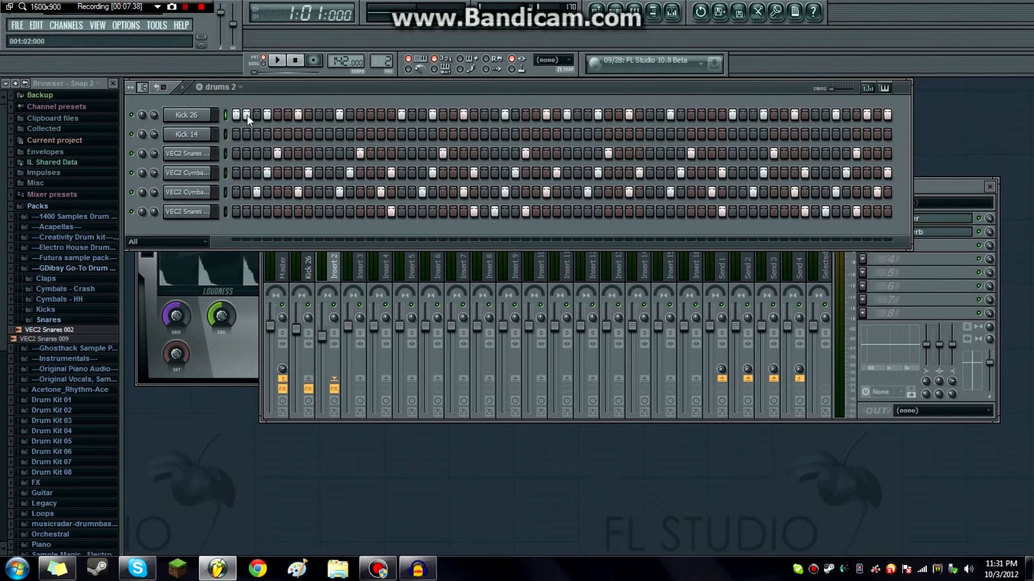
pyautogui.moveTo(277, 146)
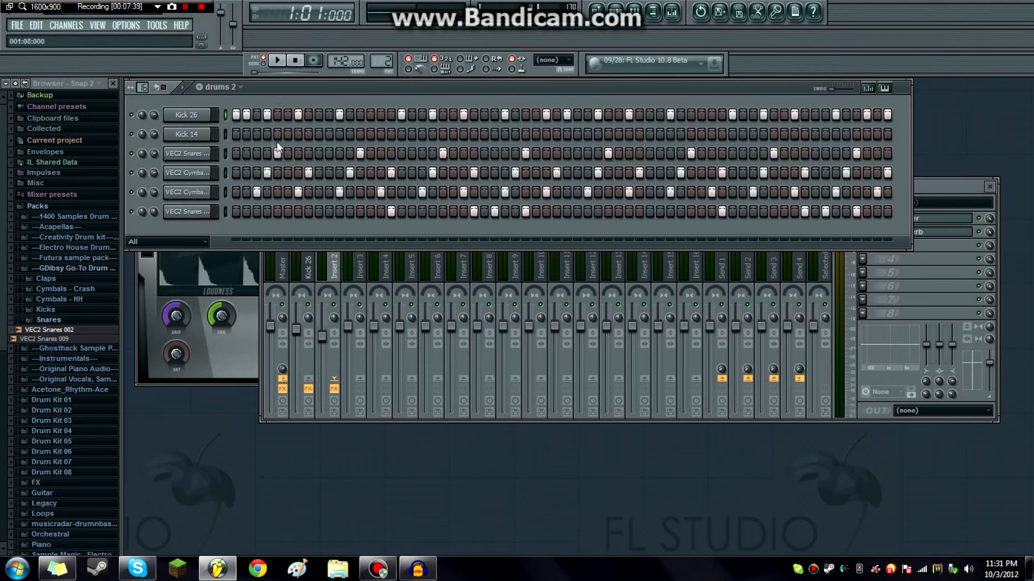
# Step: Give drums 2 a busier kick and snare beat and add a Closed 06 hi-hat channel
pyautogui.click(276, 60)
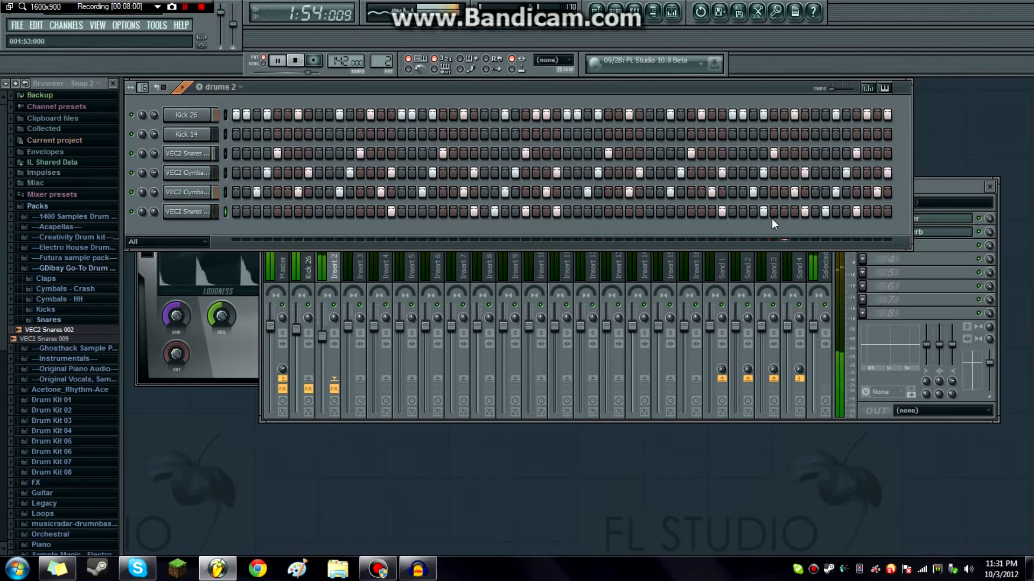
pyautogui.click(186, 211)
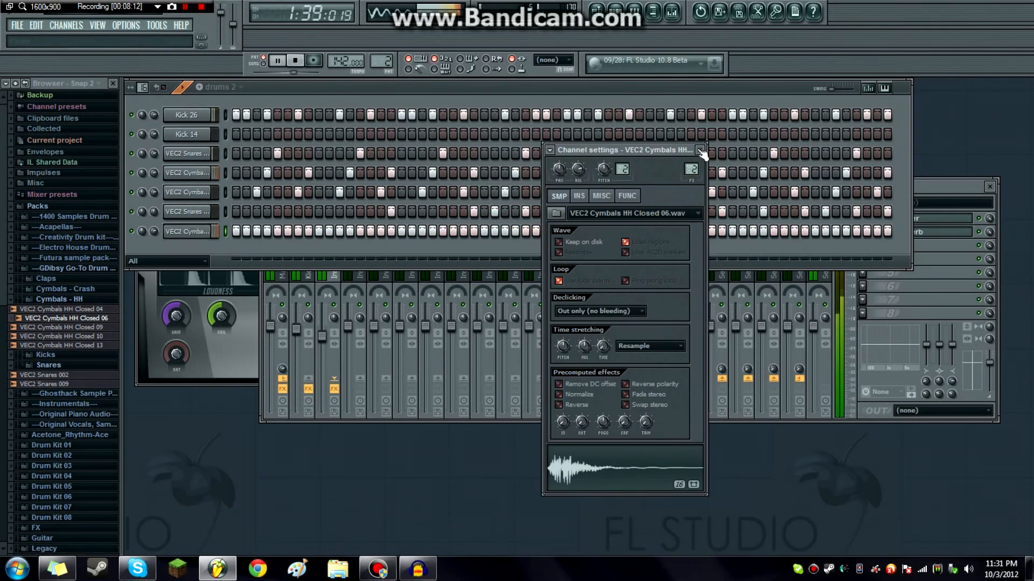
pyautogui.click(700, 150)
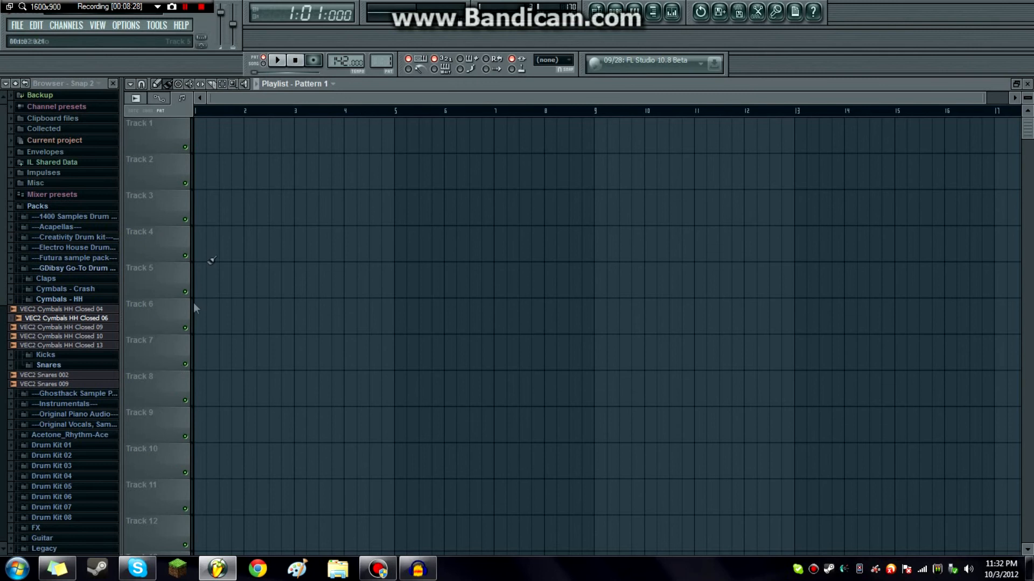
pyautogui.moveTo(201, 137)
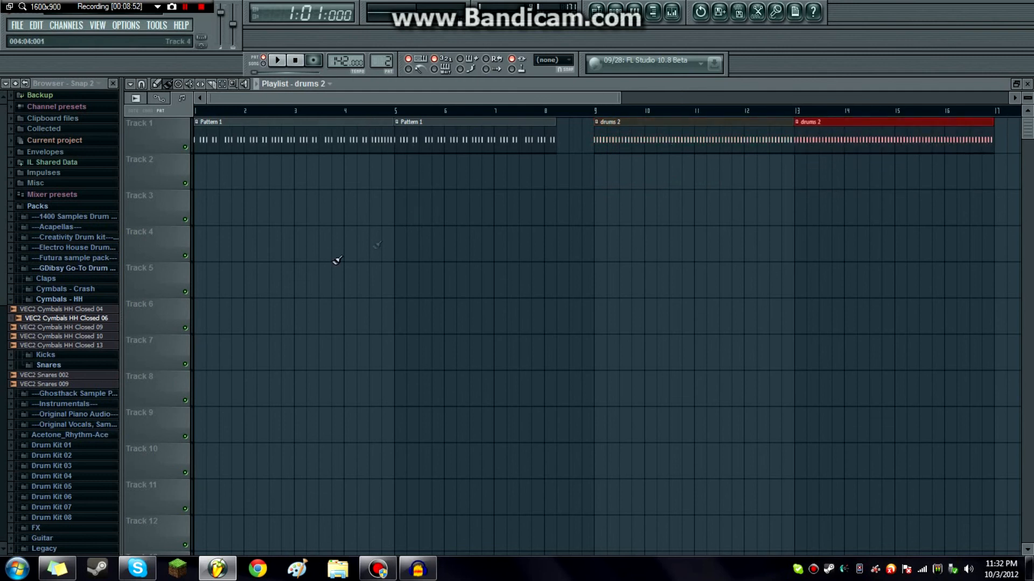
pyautogui.moveTo(41, 319)
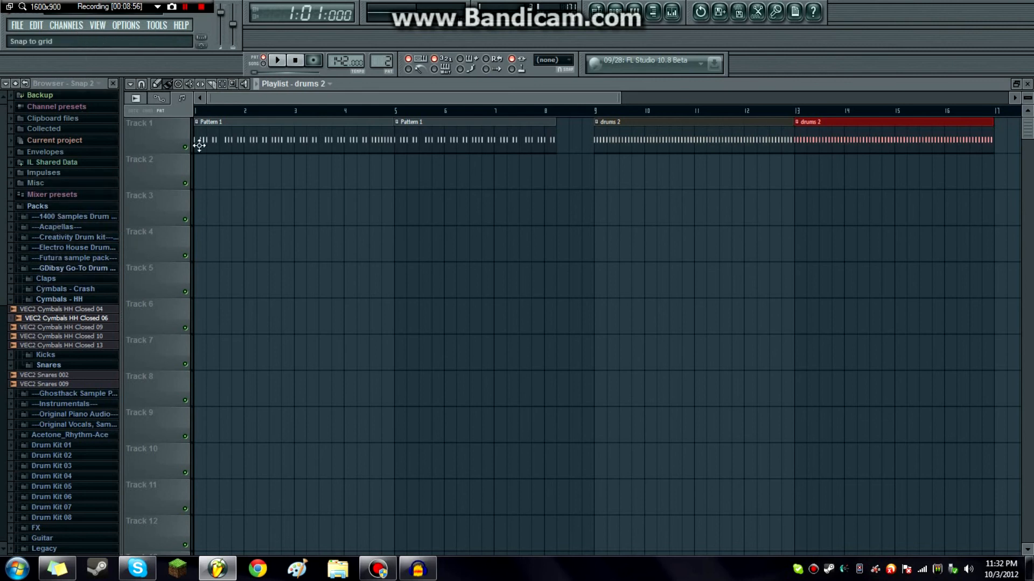
# Step: Arrange Pattern 1 twice then drums 2 twice on Track 1 and play in Song mode
pyautogui.click(66, 25)
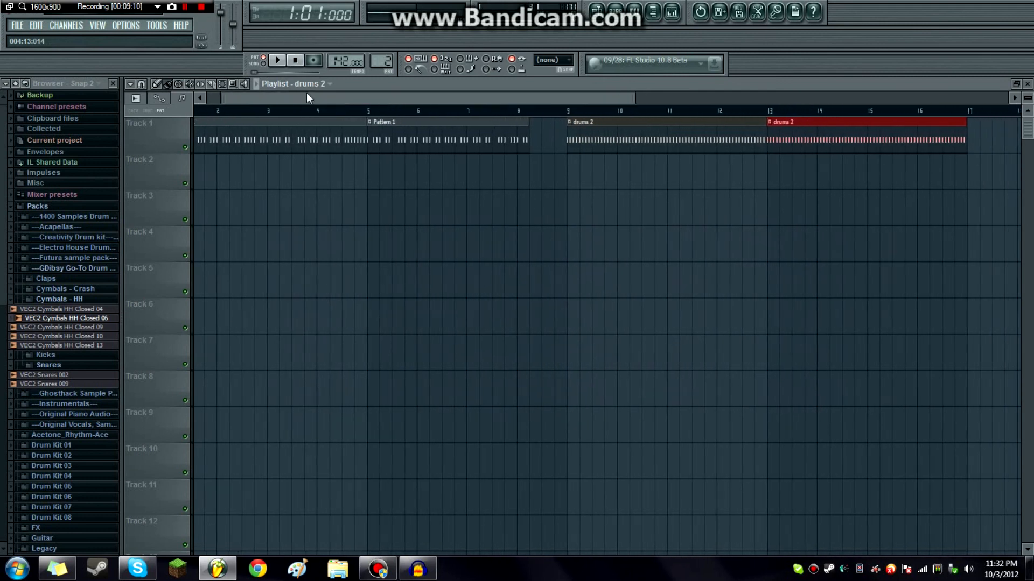
pyautogui.moveTo(132, 275)
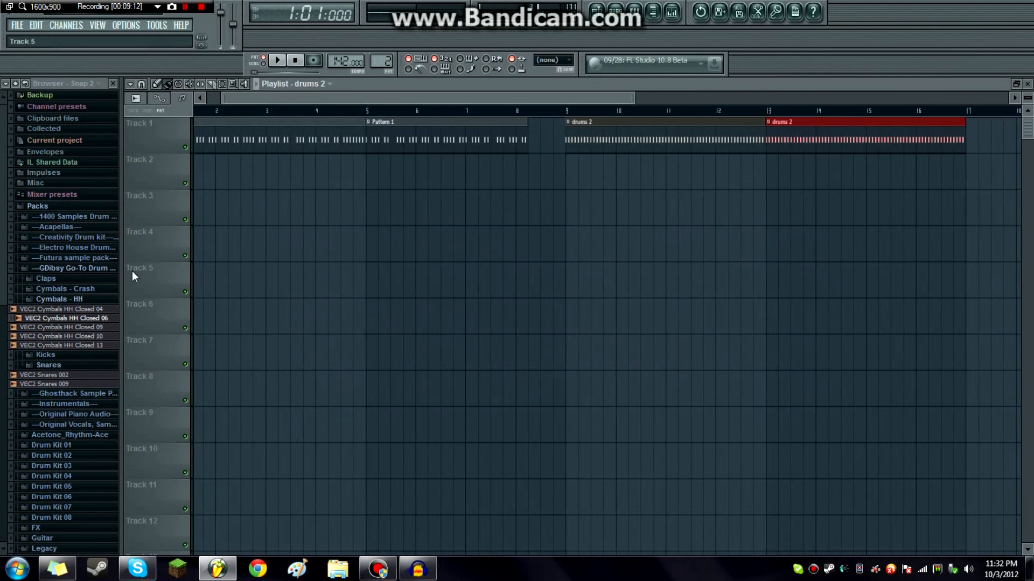
pyautogui.moveTo(293, 99)
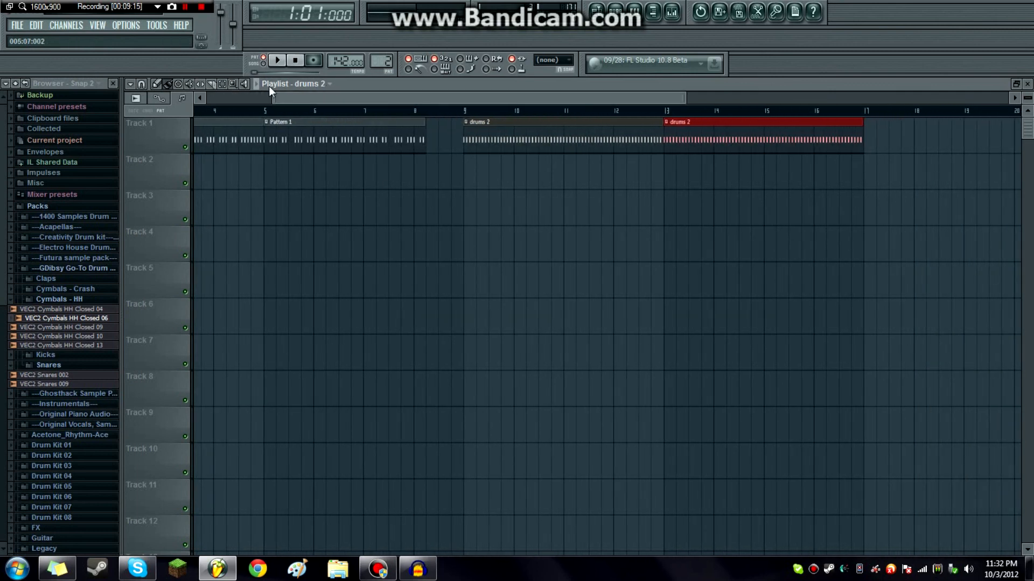
pyautogui.moveTo(142, 273)
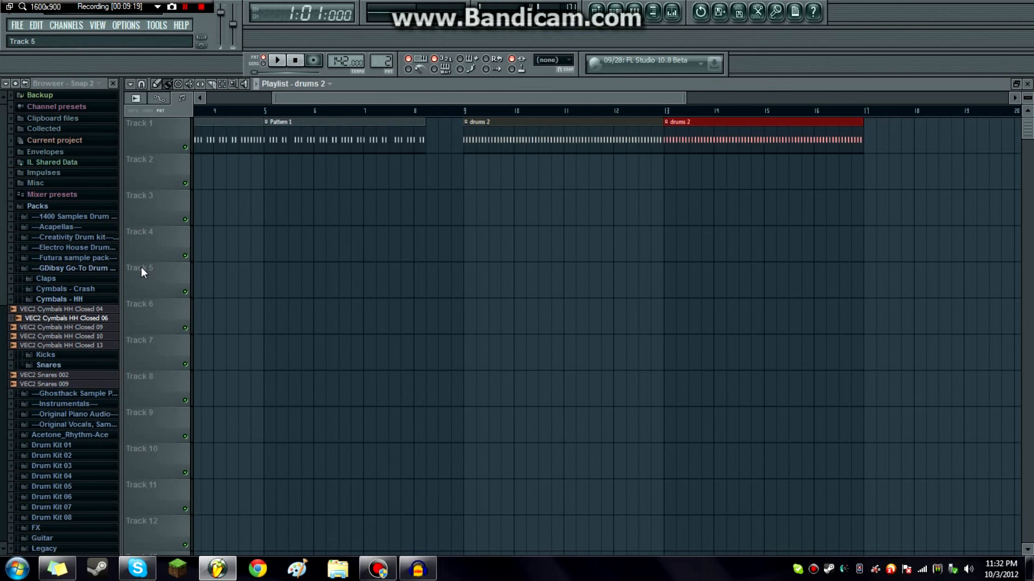
pyautogui.click(258, 60)
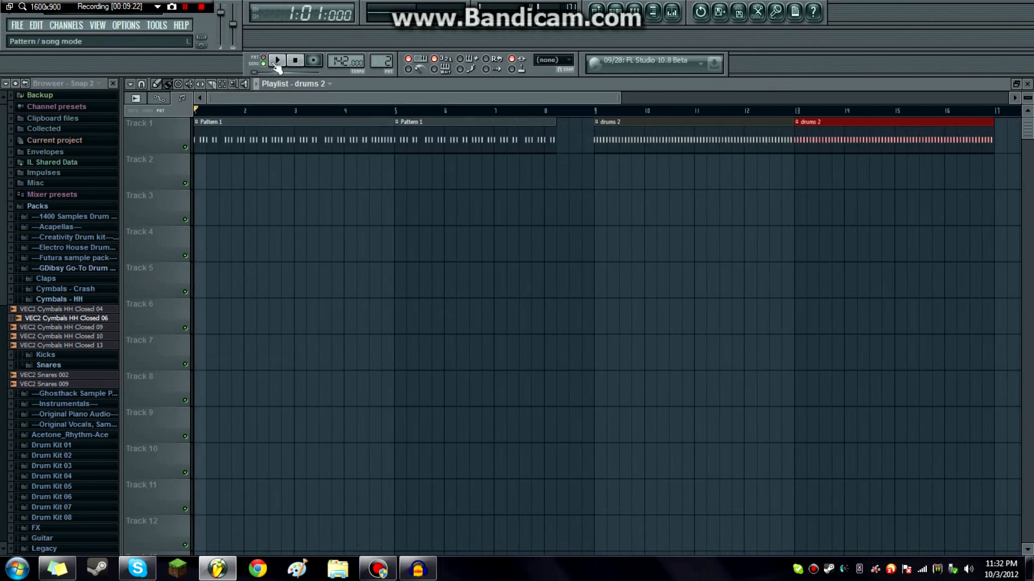
pyautogui.click(277, 60)
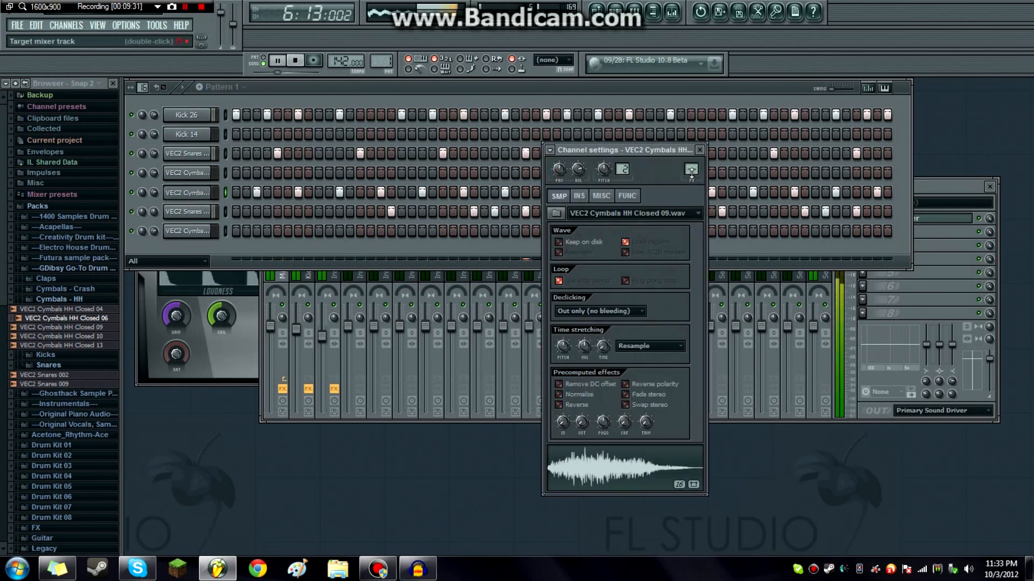
# Step: Rename playlist Track 1 to Drum via Rename / color
pyautogui.click(699, 149)
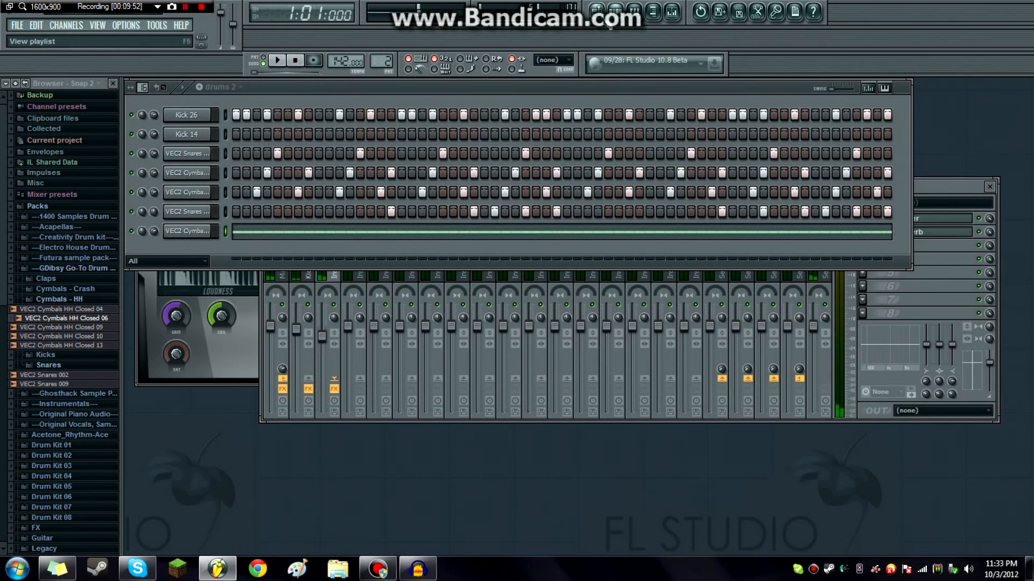
pyautogui.rightClick(139, 123)
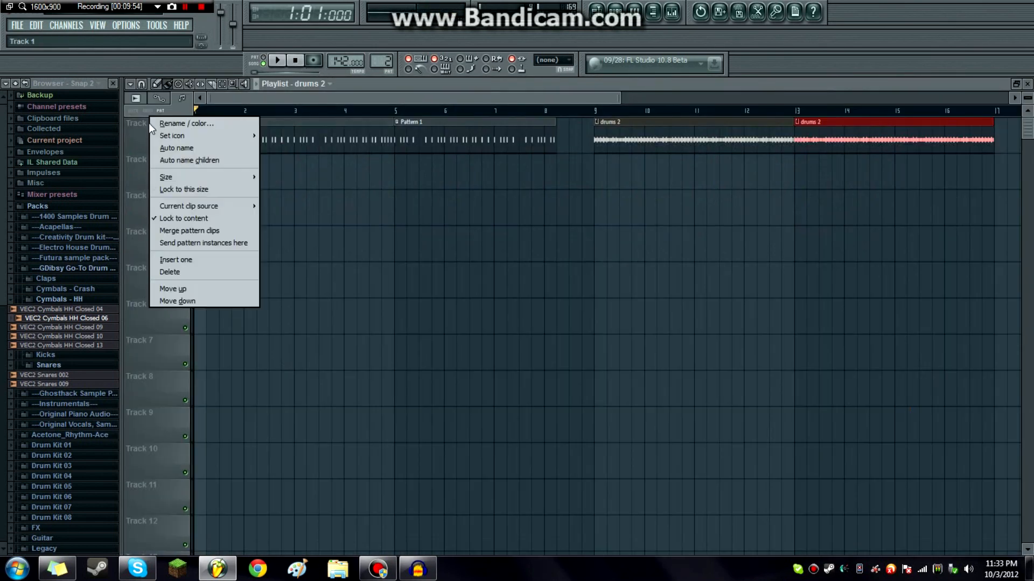
pyautogui.click(186, 123)
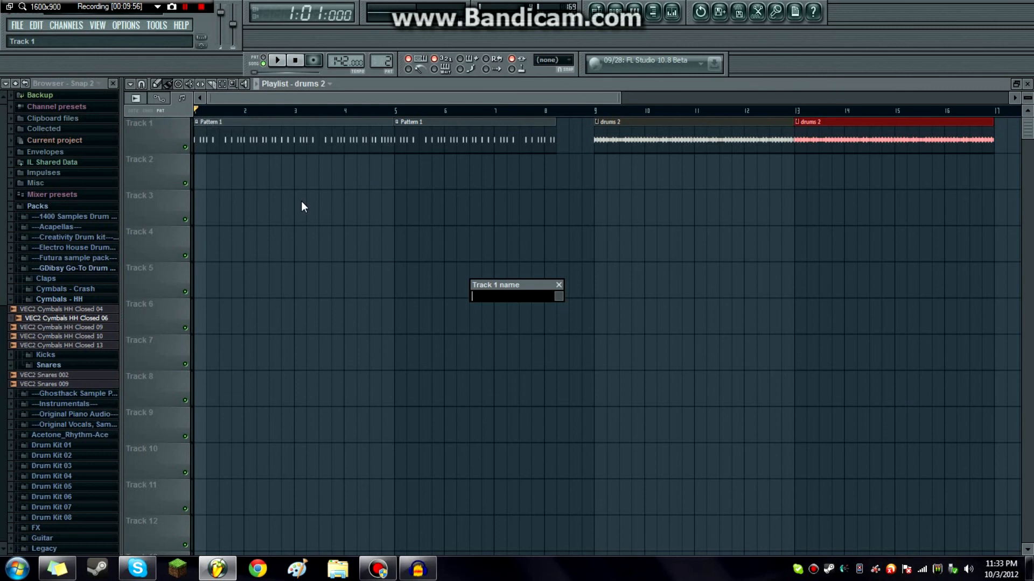
pyautogui.write('Drum')
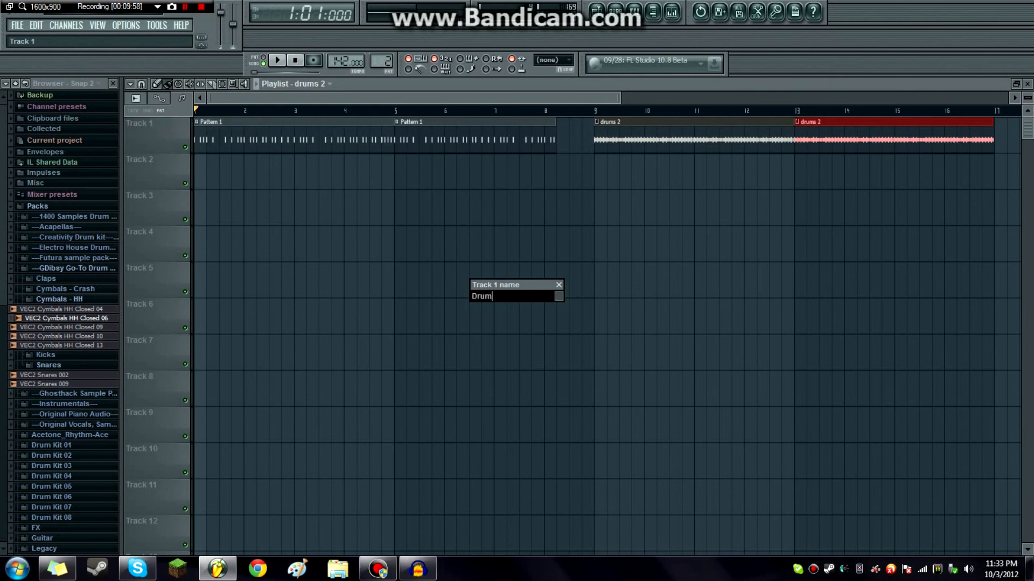